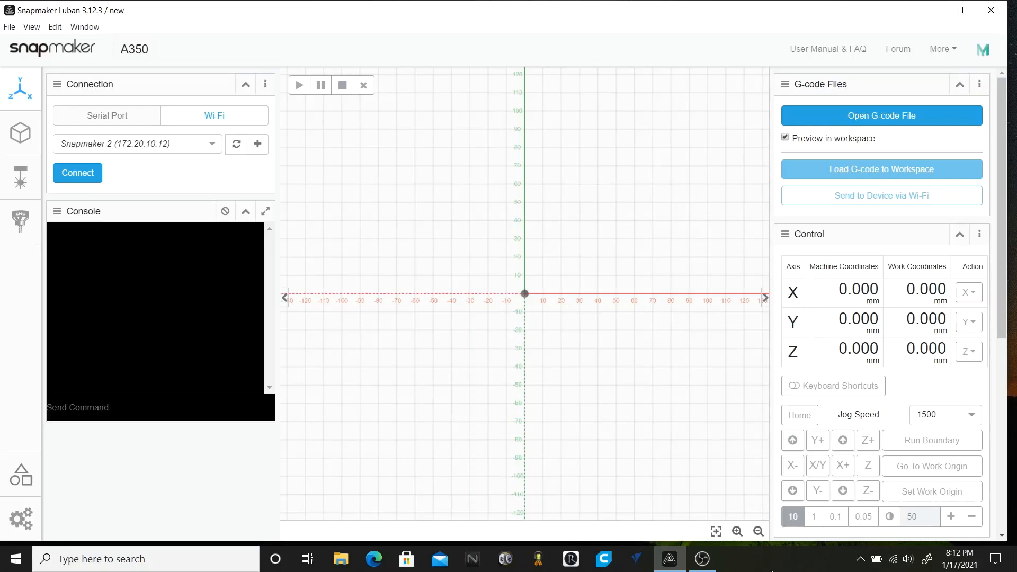
mouse_move(302, 234)
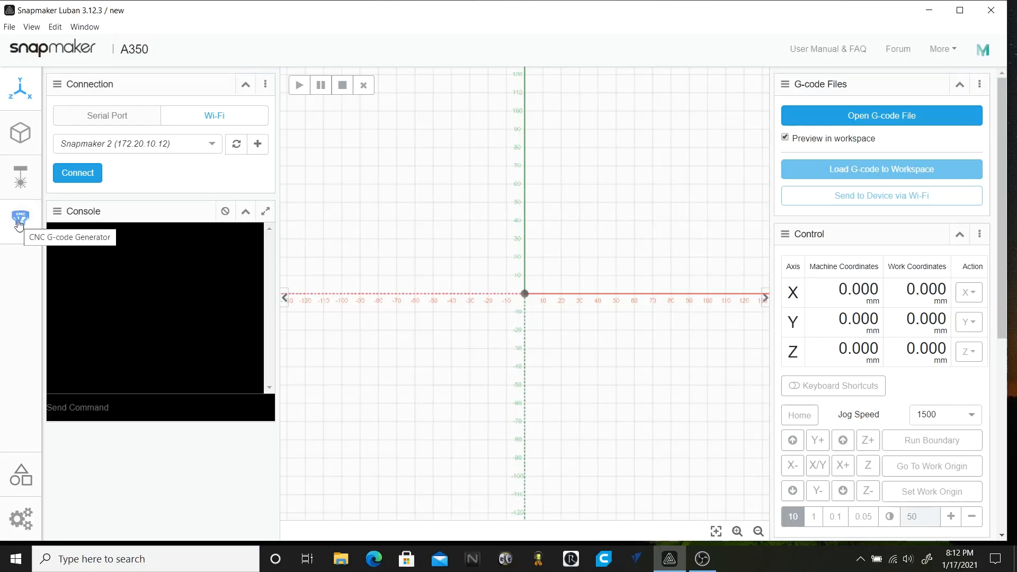
- Open the CNC G-code generator from the left sidebar
left_click(20, 223)
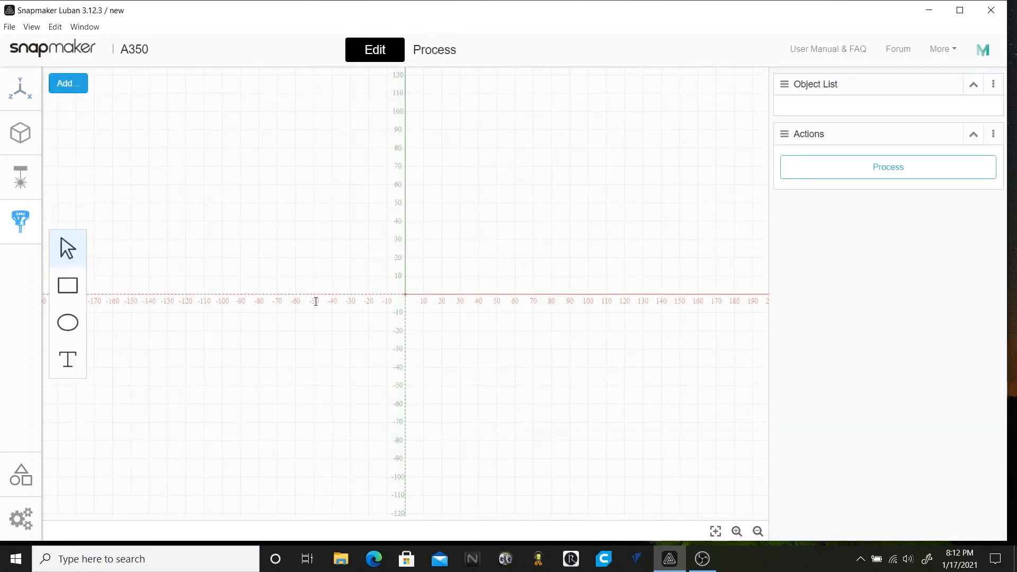
mouse_move(337, 343)
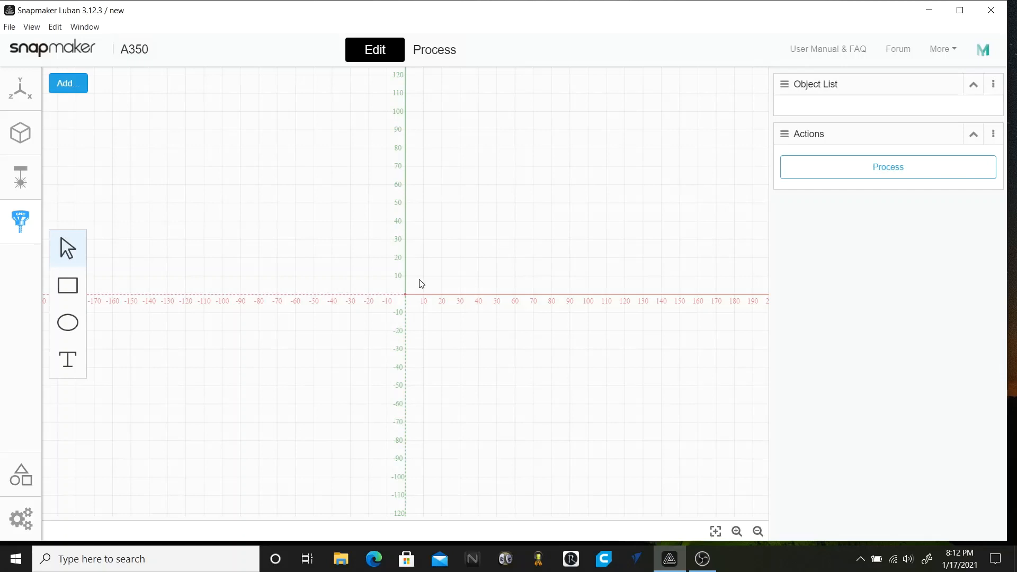
mouse_move(417, 263)
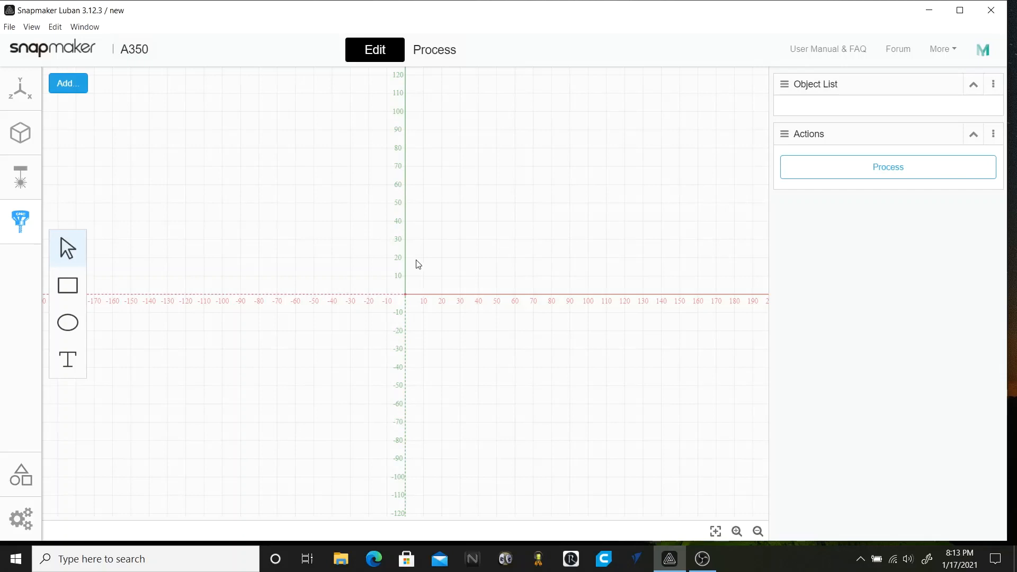
mouse_move(383, 281)
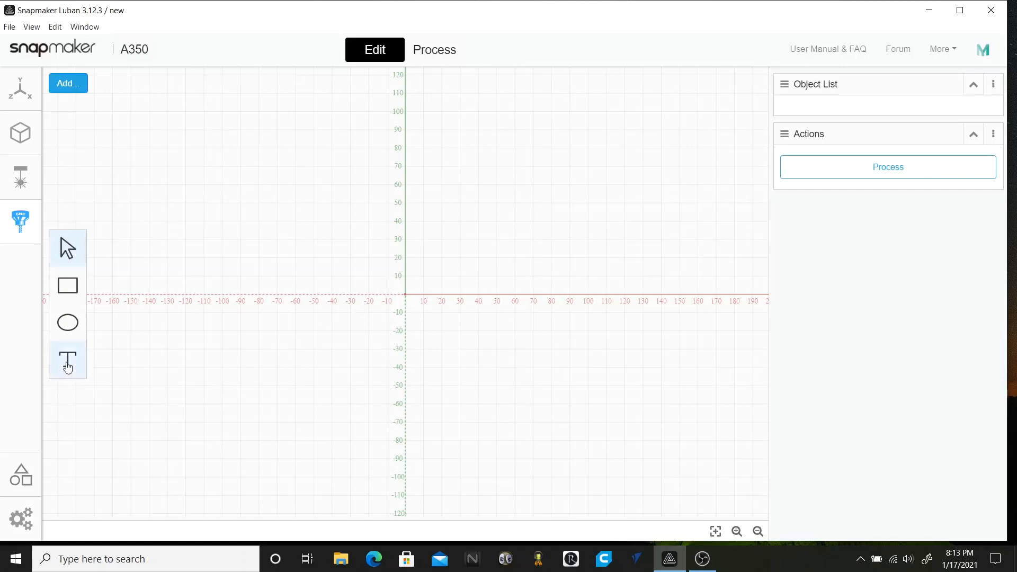
- Add a 'Snapmaker' text object, Text 1, to the carving canvas
left_click(67, 361)
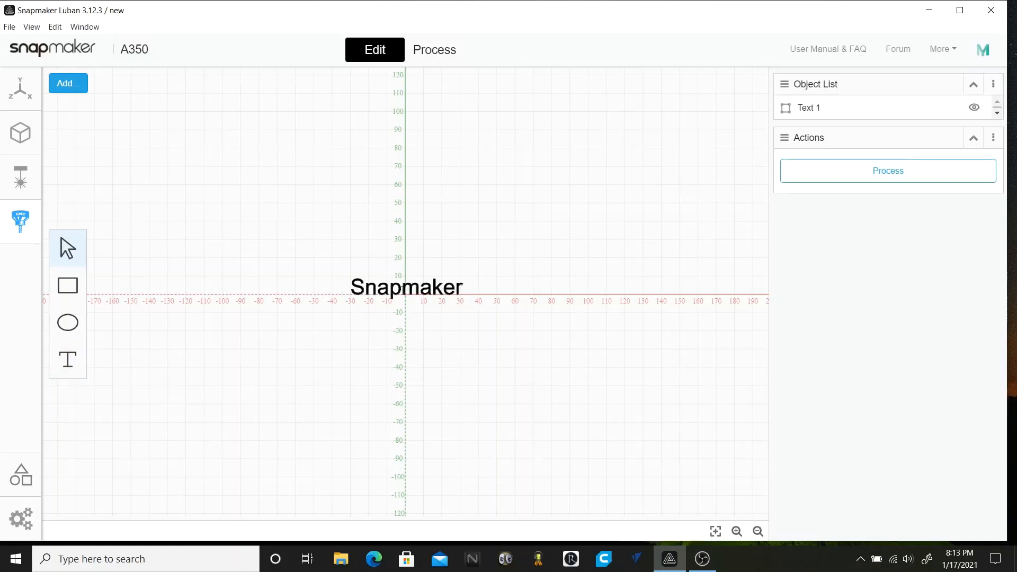
left_click(407, 286)
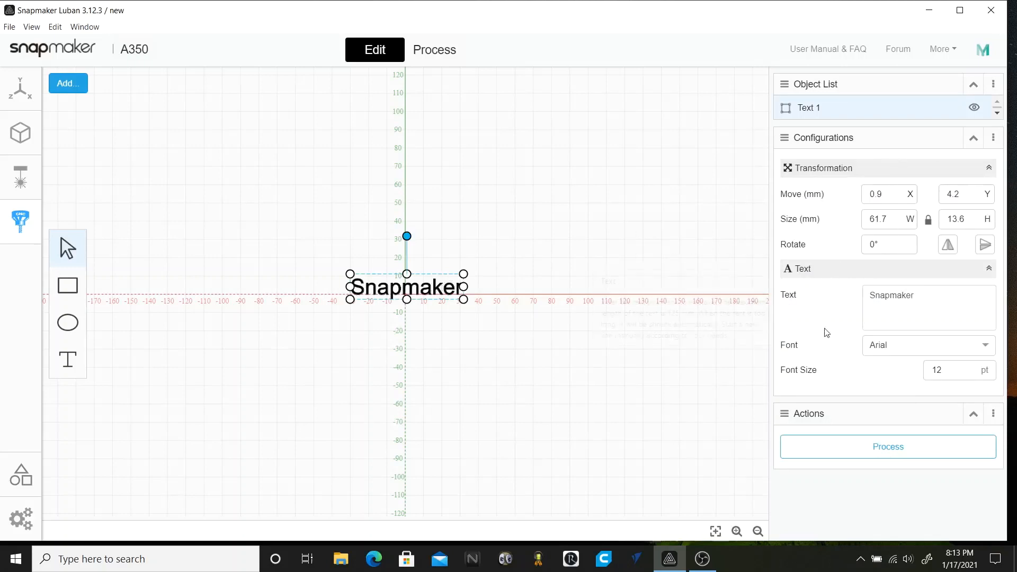
mouse_move(832, 196)
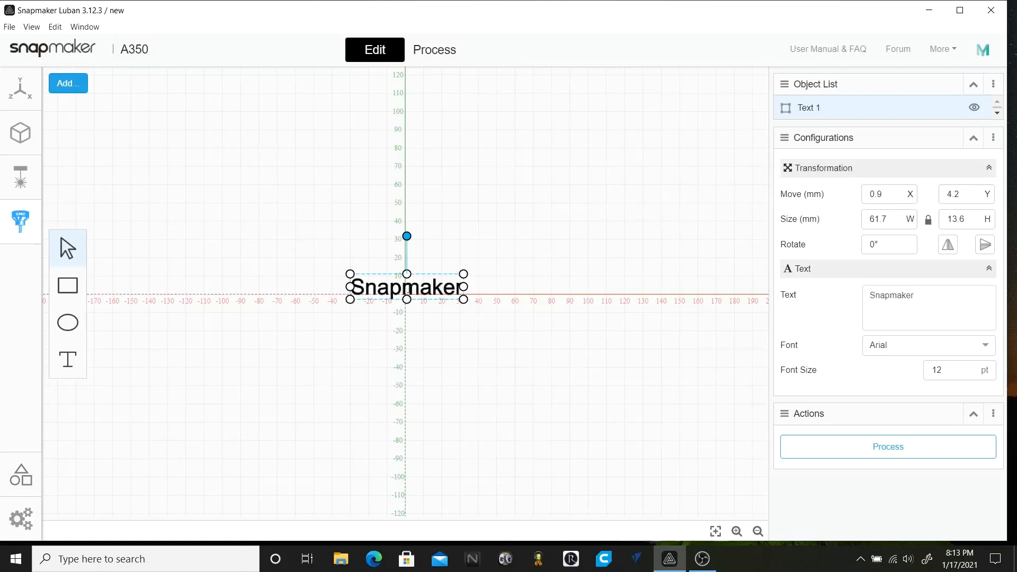
mouse_move(962, 194)
type("0")
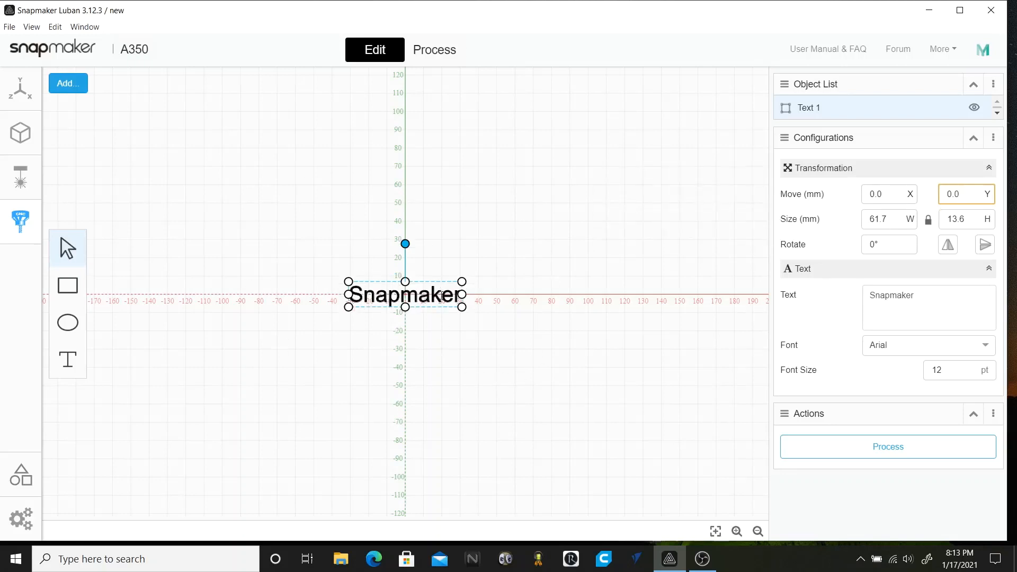
mouse_move(571, 377)
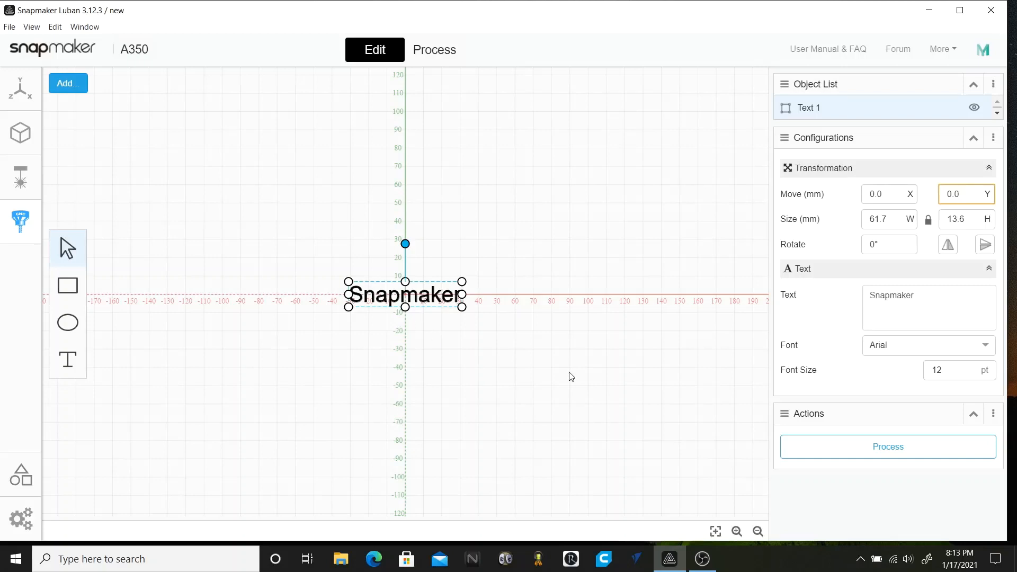
mouse_move(470, 362)
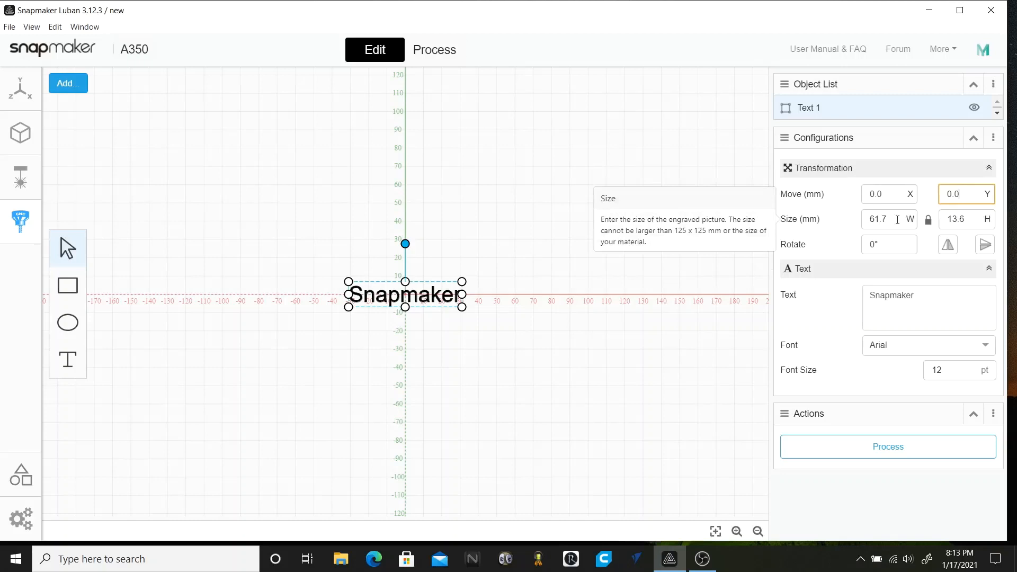
mouse_move(892, 295)
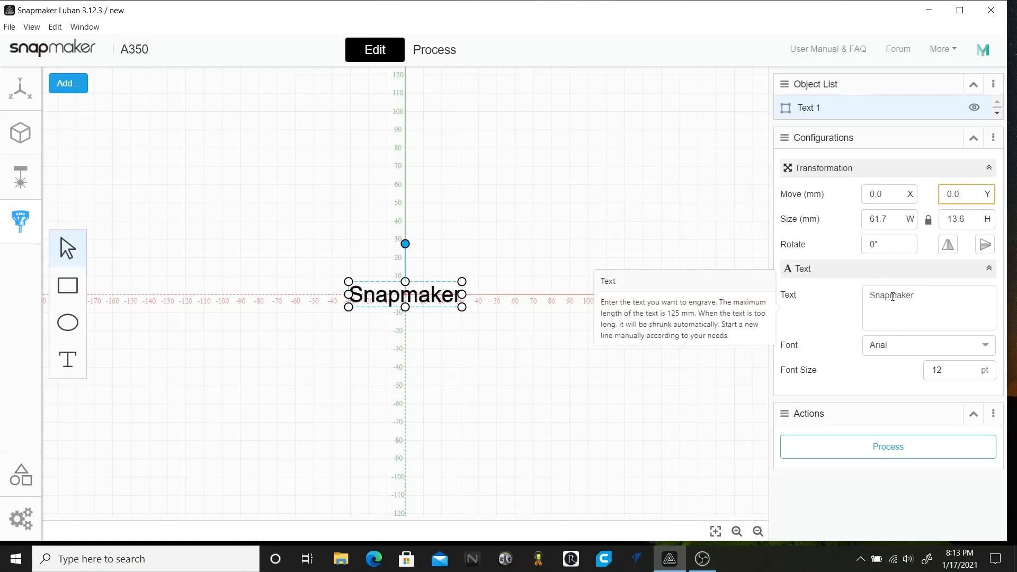
mouse_move(821, 97)
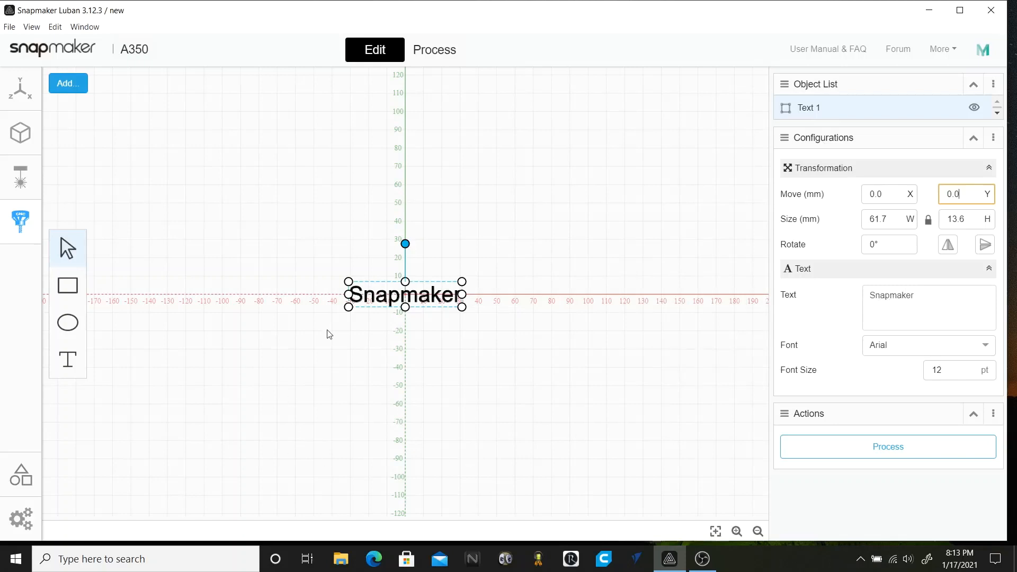
mouse_move(514, 271)
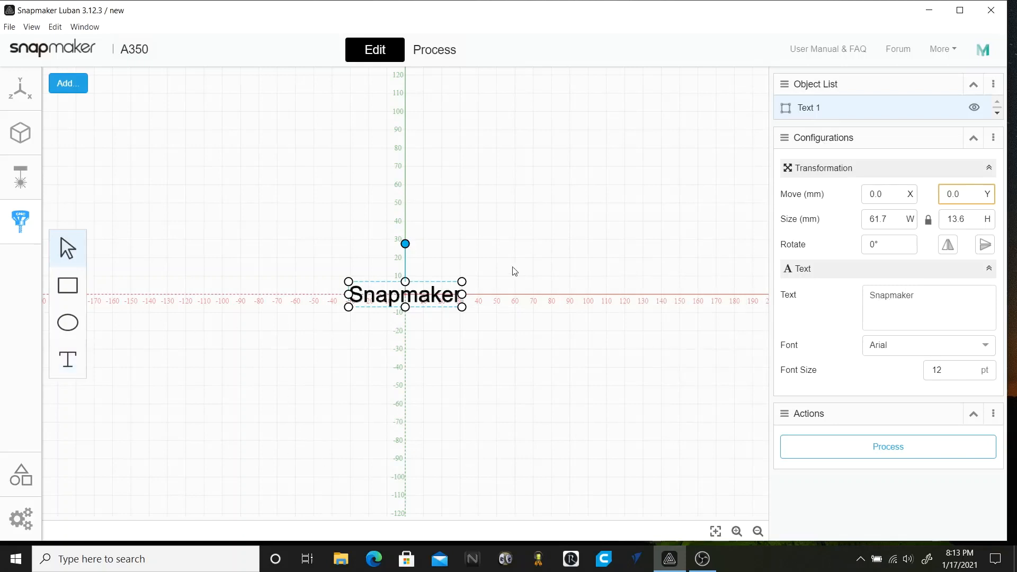
mouse_move(389, 164)
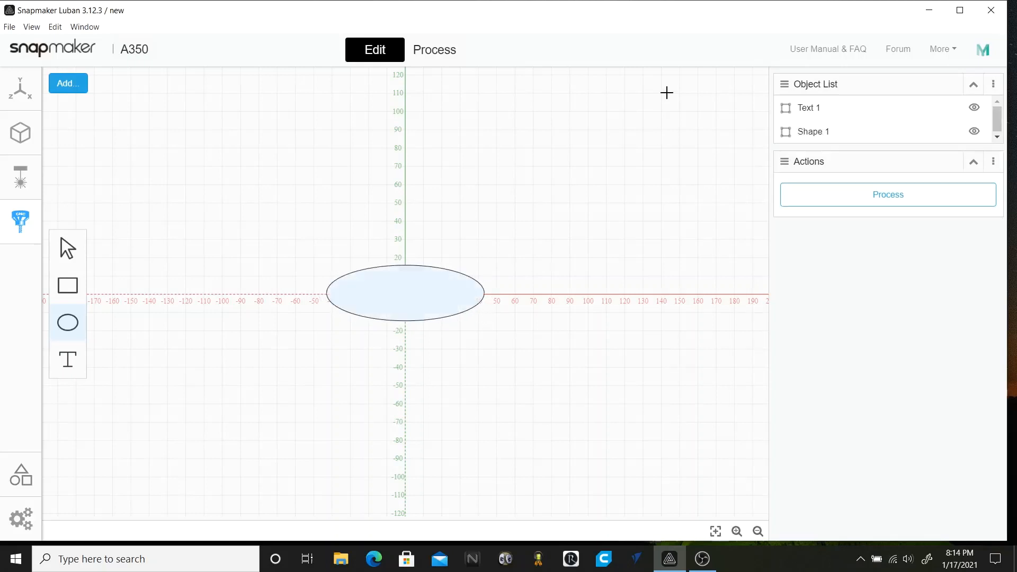
mouse_move(460, 272)
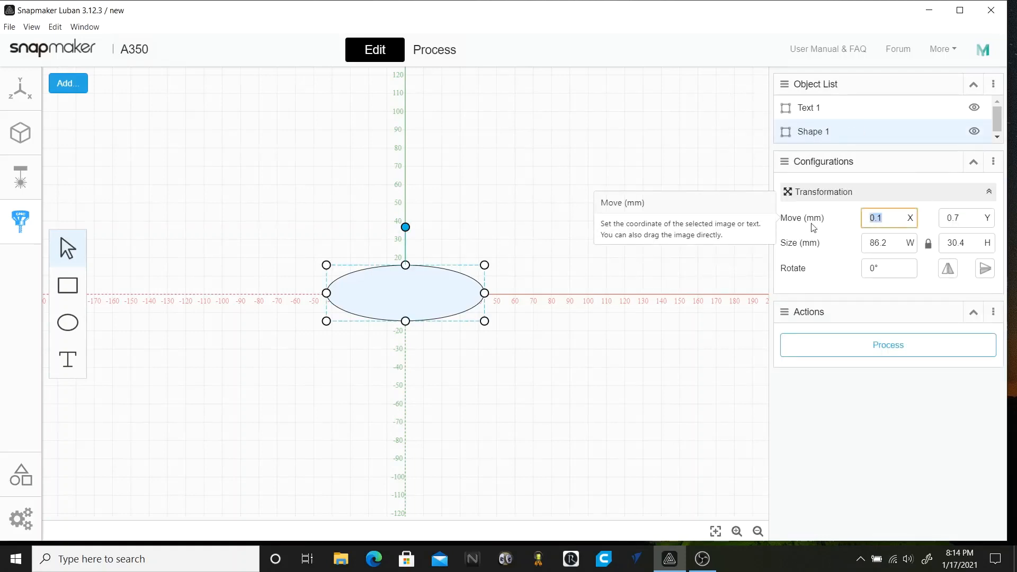
- Set the oval Shape 1's Move X and Move Y to 0.0
type("0.0")
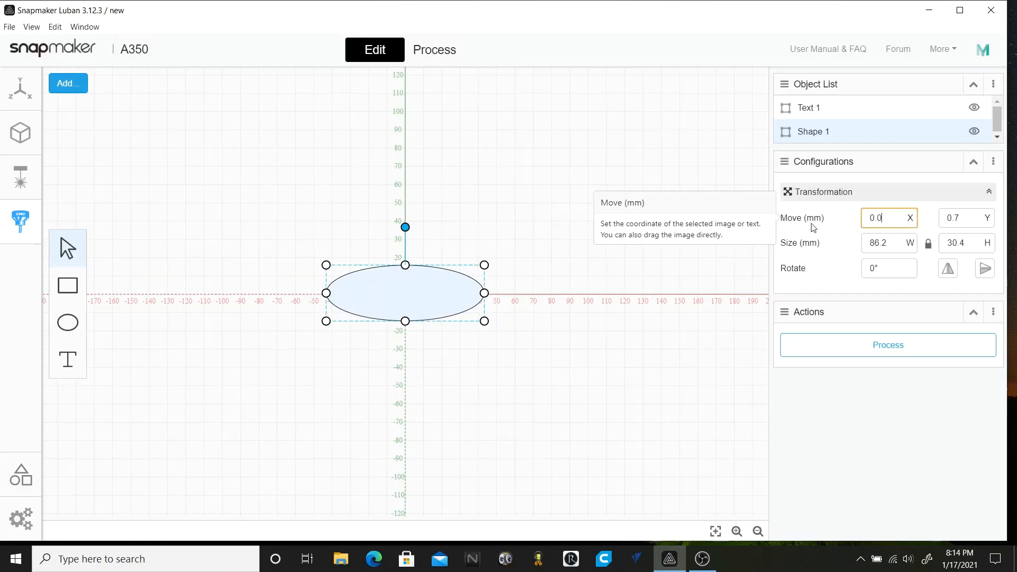
left_click(966, 218)
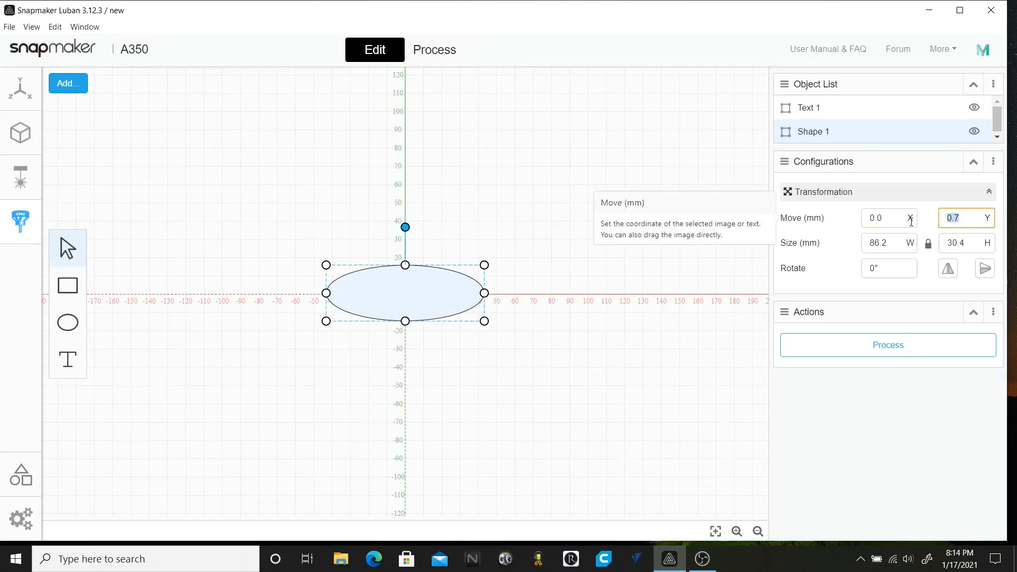
type("0.0")
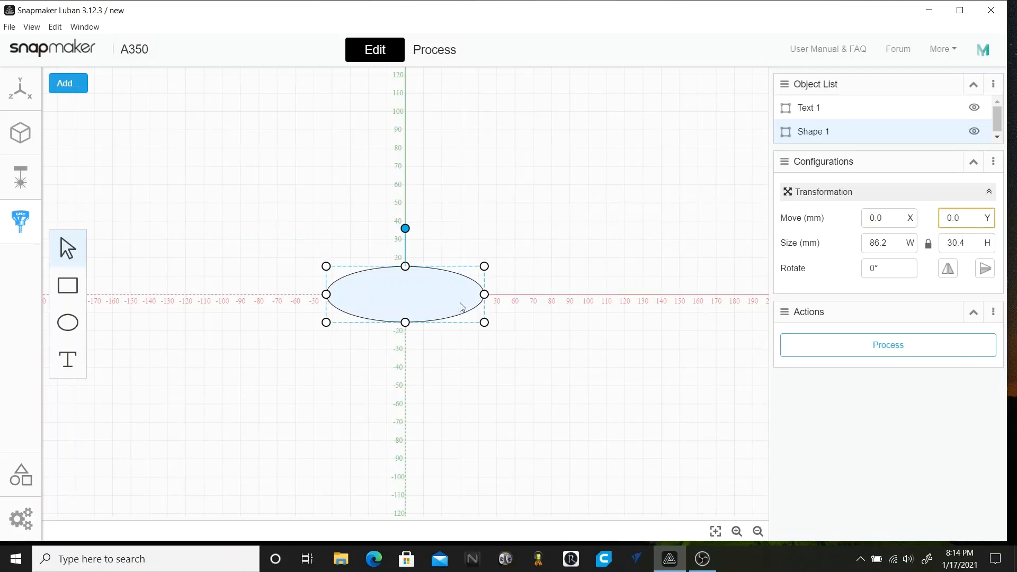
mouse_move(600, 213)
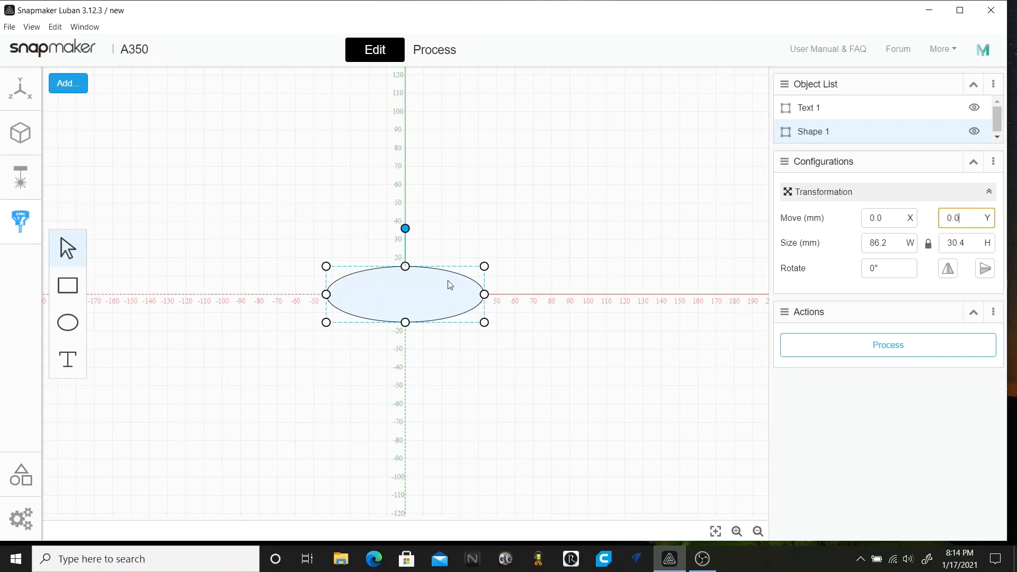
mouse_move(482, 280)
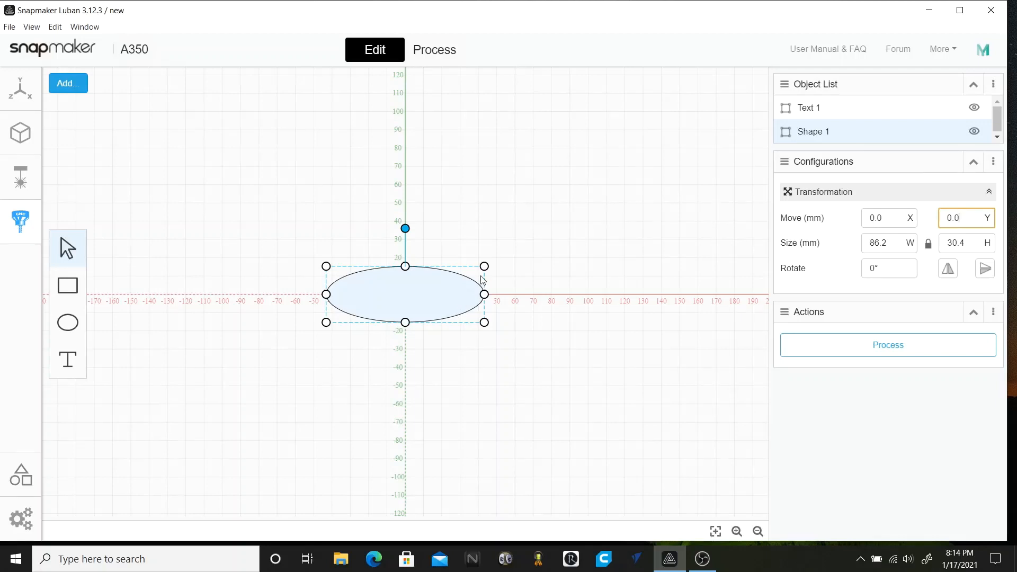
- Send the oval Shape 1 to the back, behind the Snapmaker text
right_click(405, 292)
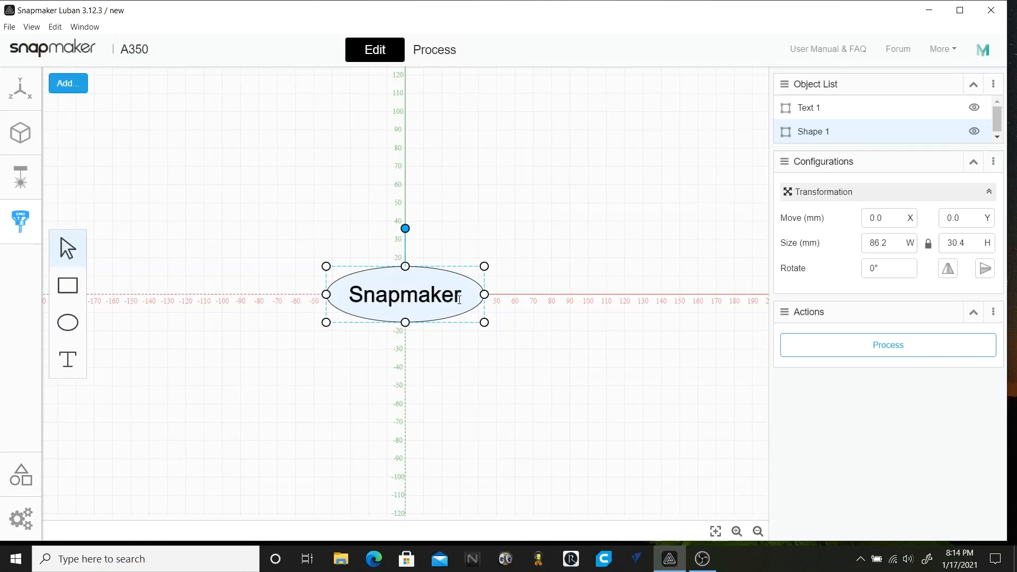
mouse_move(437, 156)
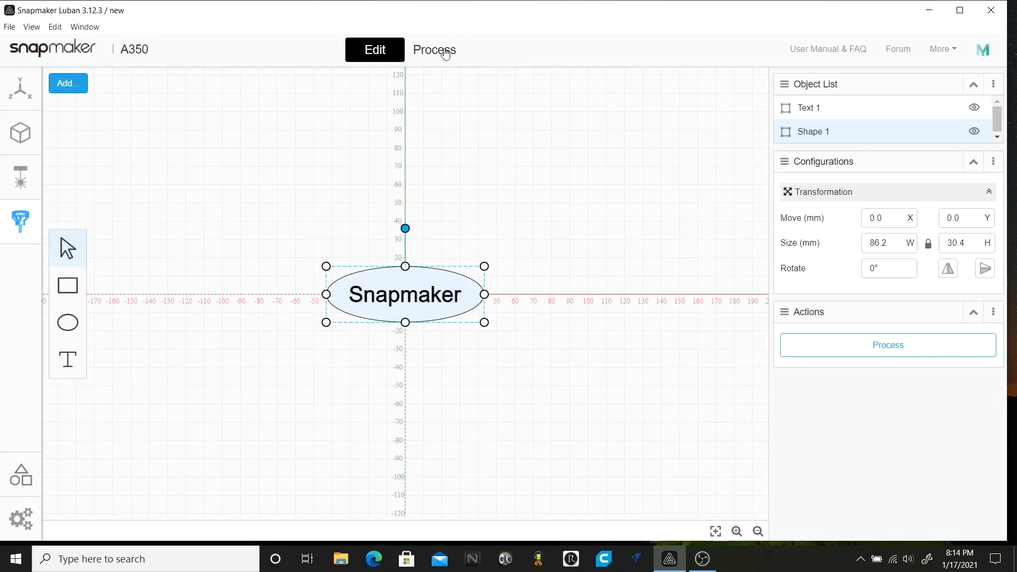
left_click(433, 49)
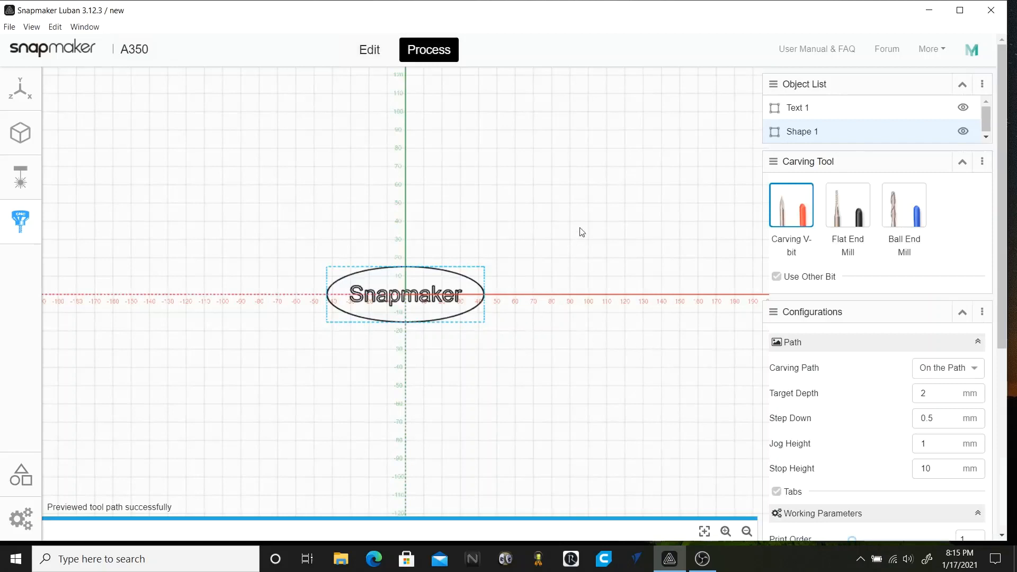
mouse_move(525, 279)
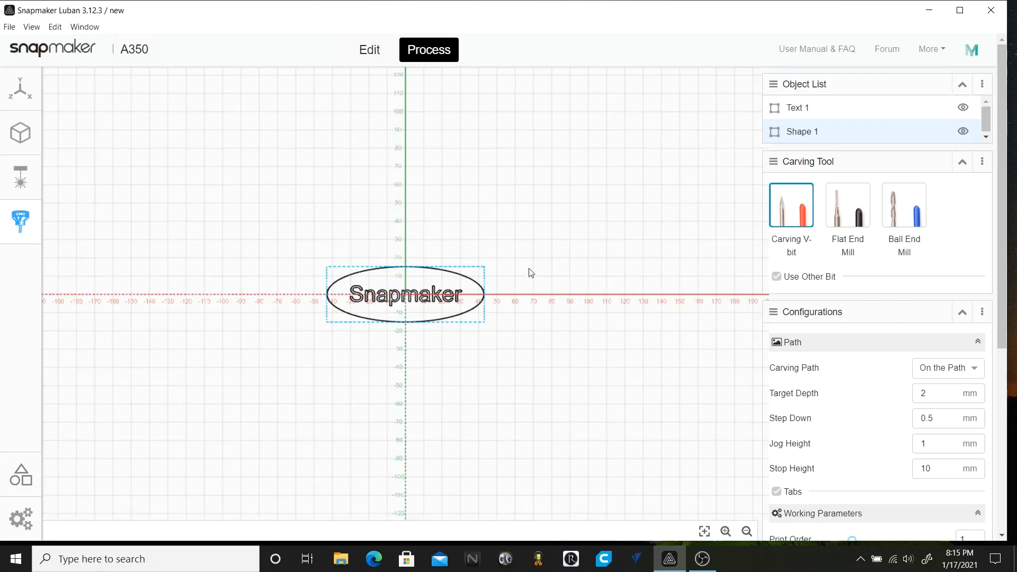
mouse_move(529, 284)
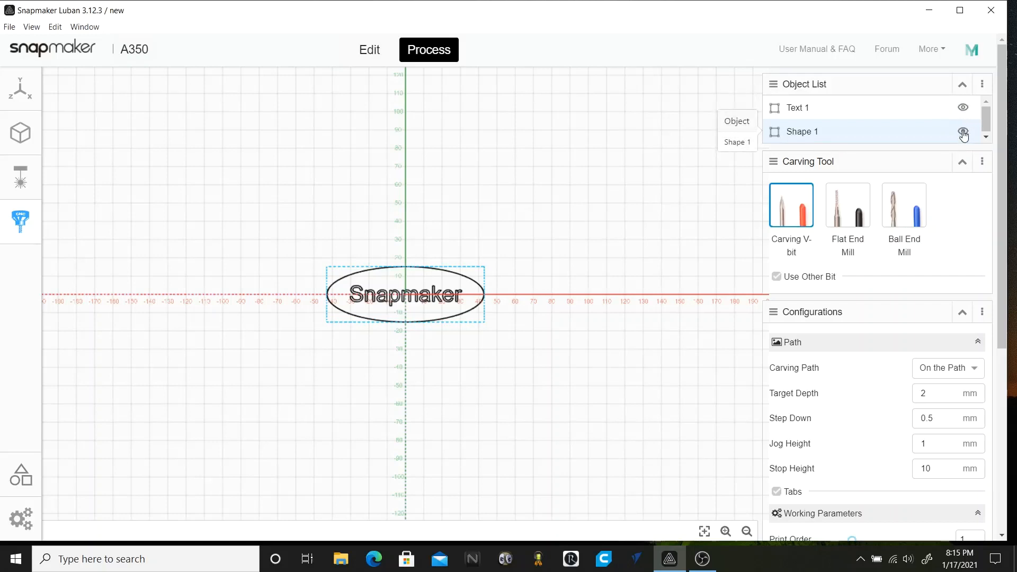
left_click(964, 132)
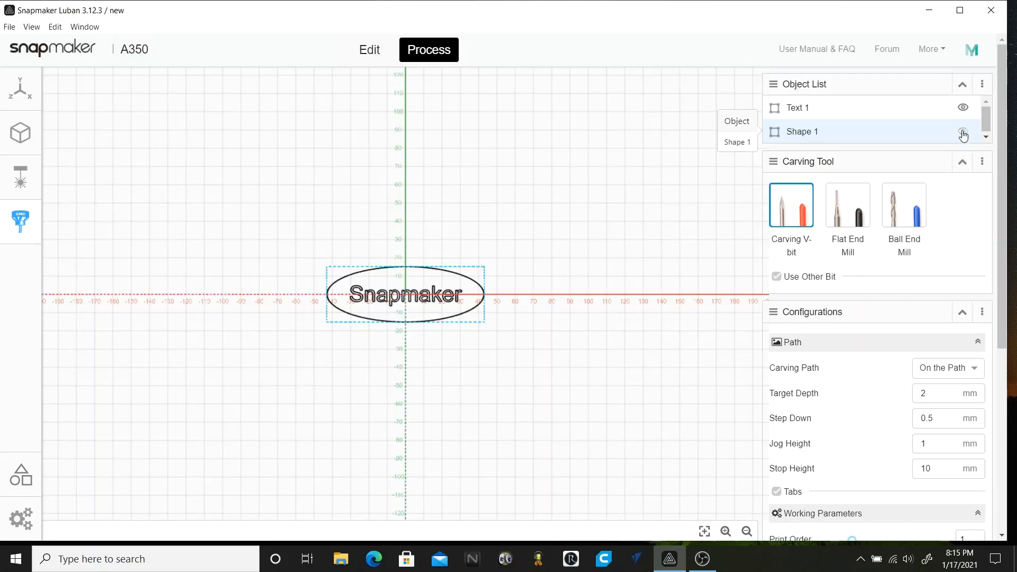
- Hide the oval Shape 1 and keep the V-bit as carving tool
left_click(964, 132)
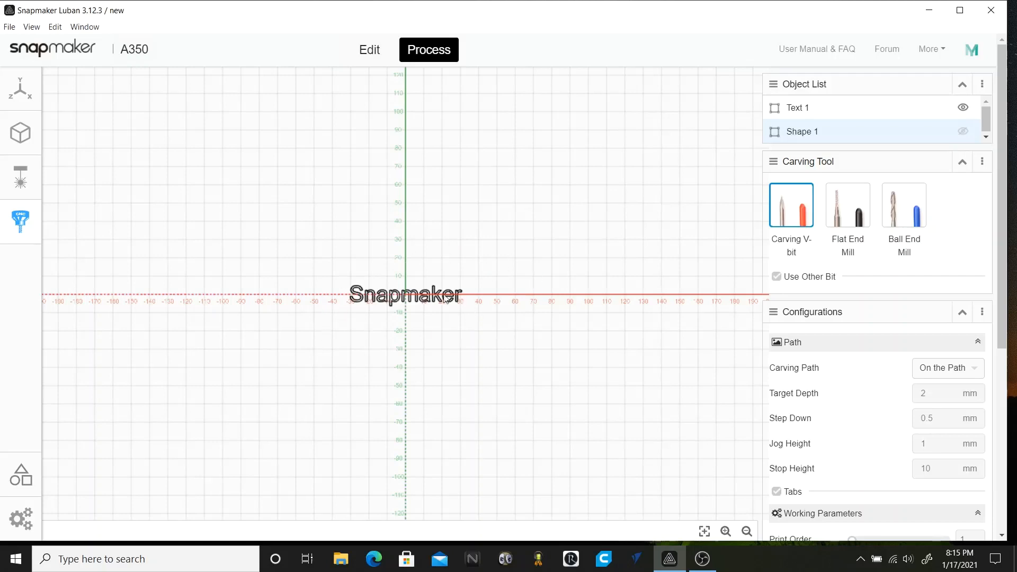
mouse_move(414, 301)
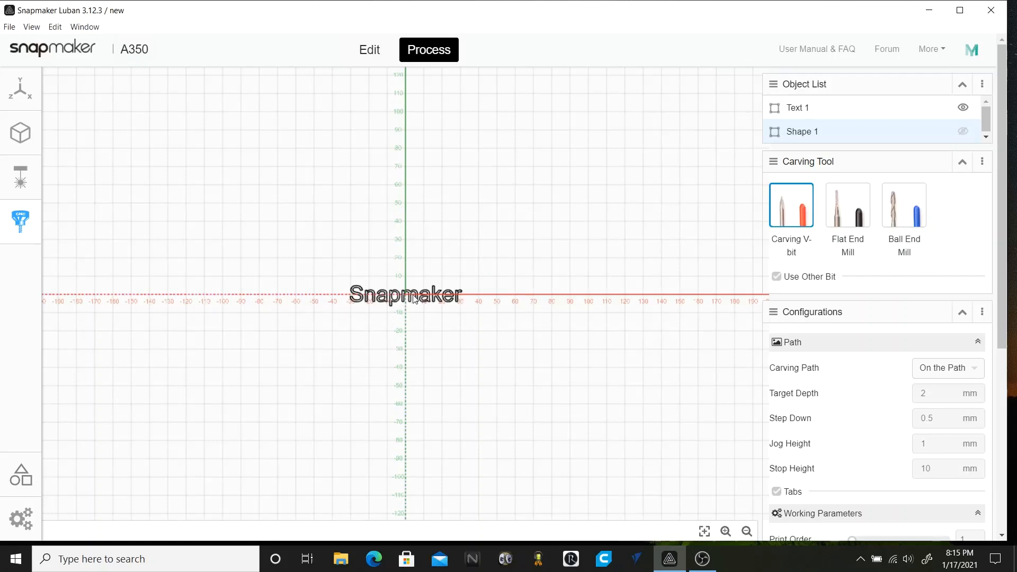
mouse_move(754, 225)
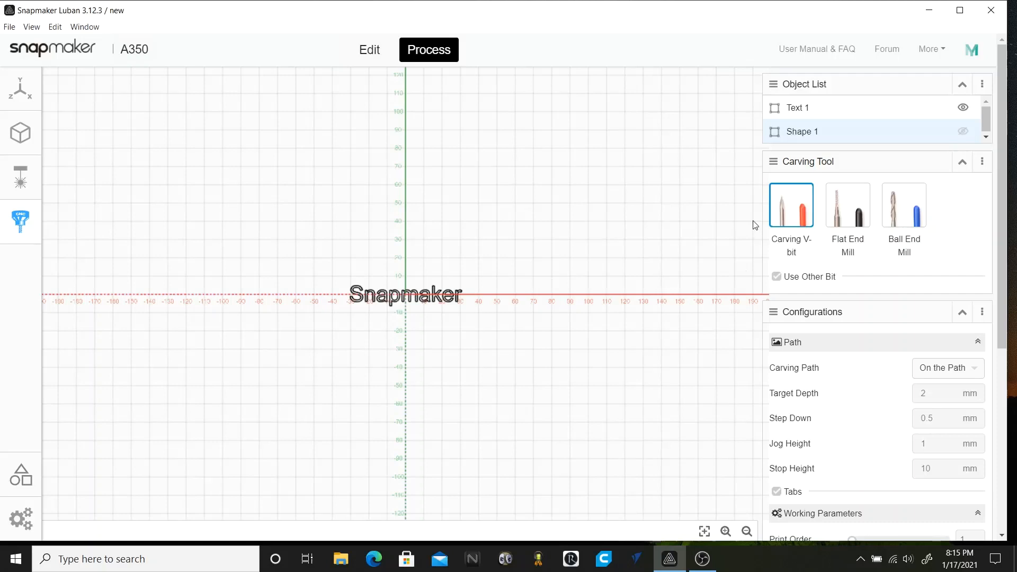
left_click(790, 206)
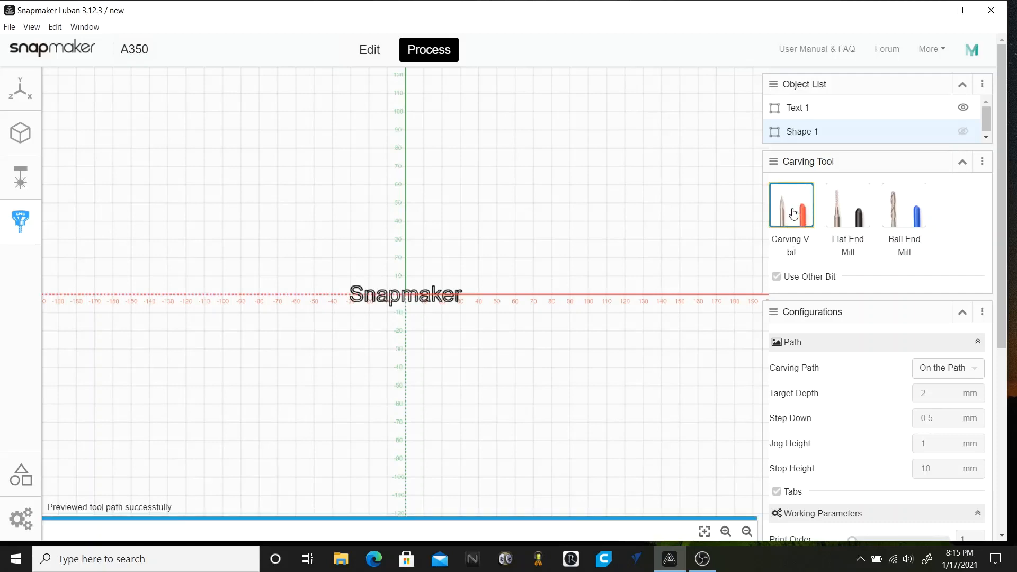
scroll("down", 3)
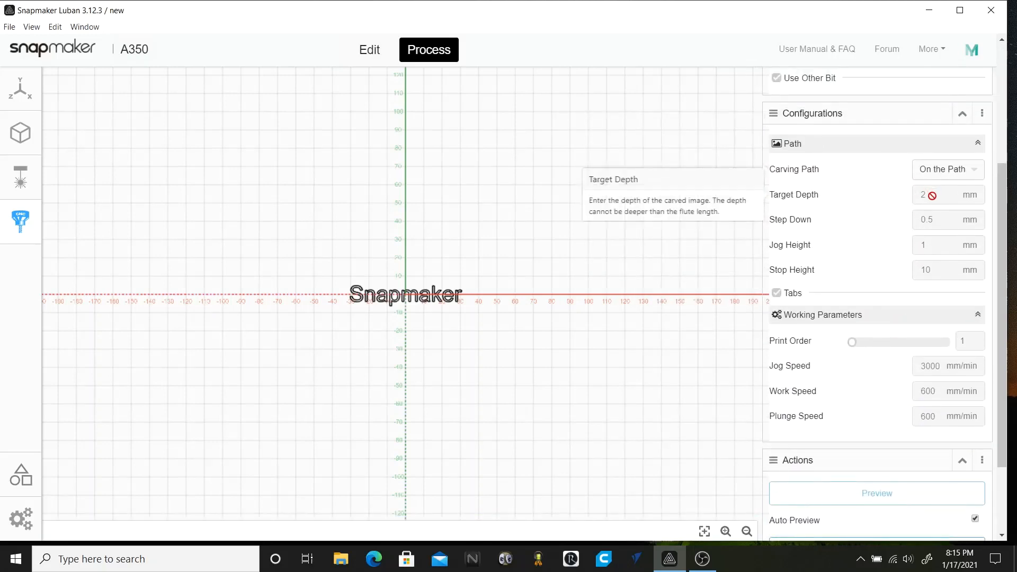
- Set Text 1's target depth to 0.5 mm
left_click(405, 295)
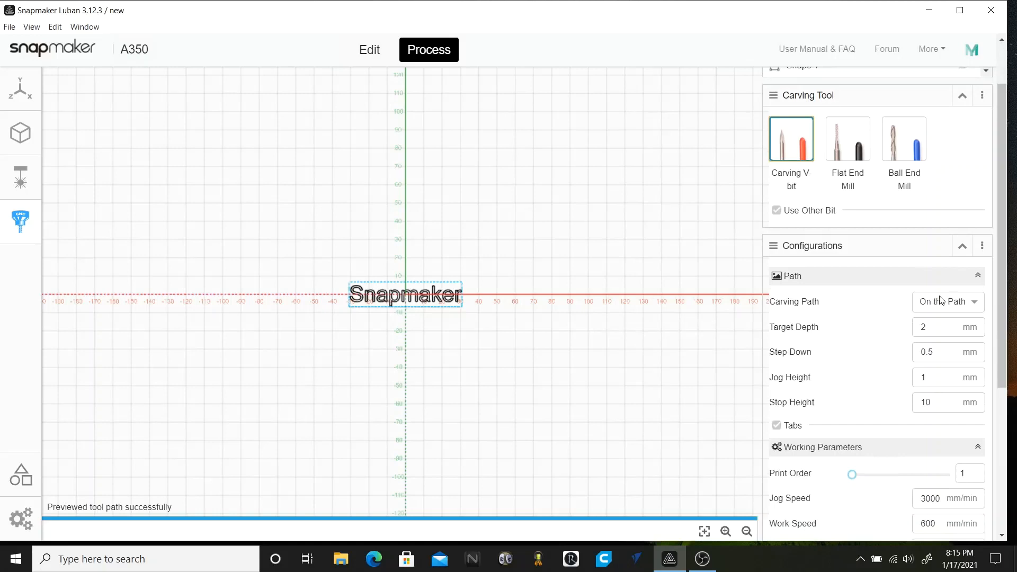
mouse_move(941, 330)
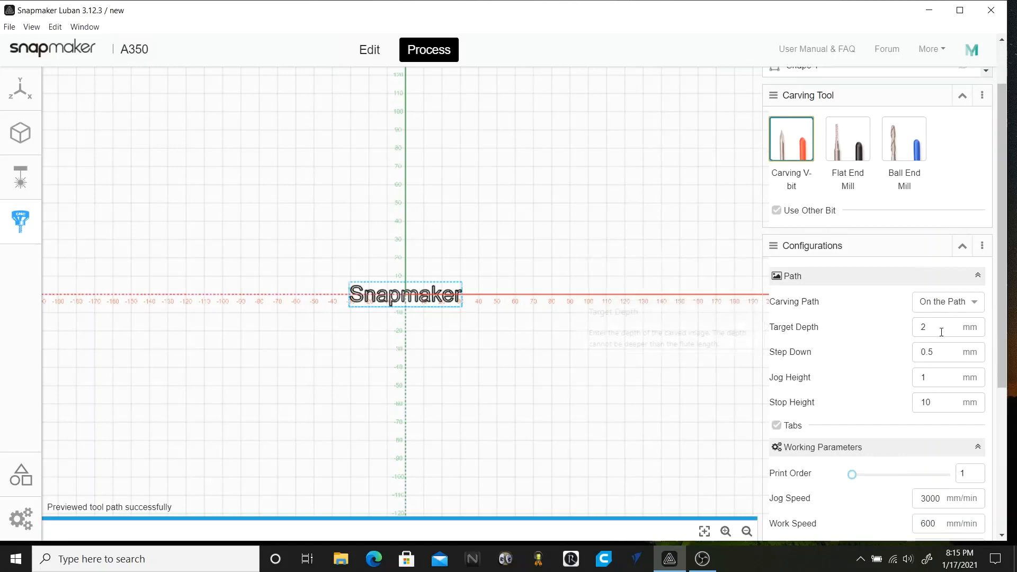
left_click(941, 326)
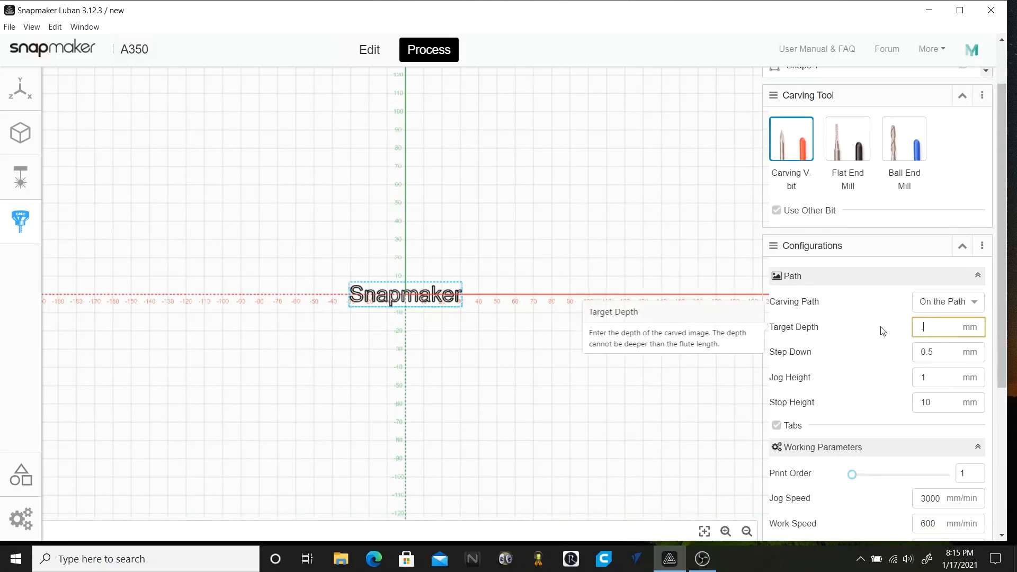
type(".5")
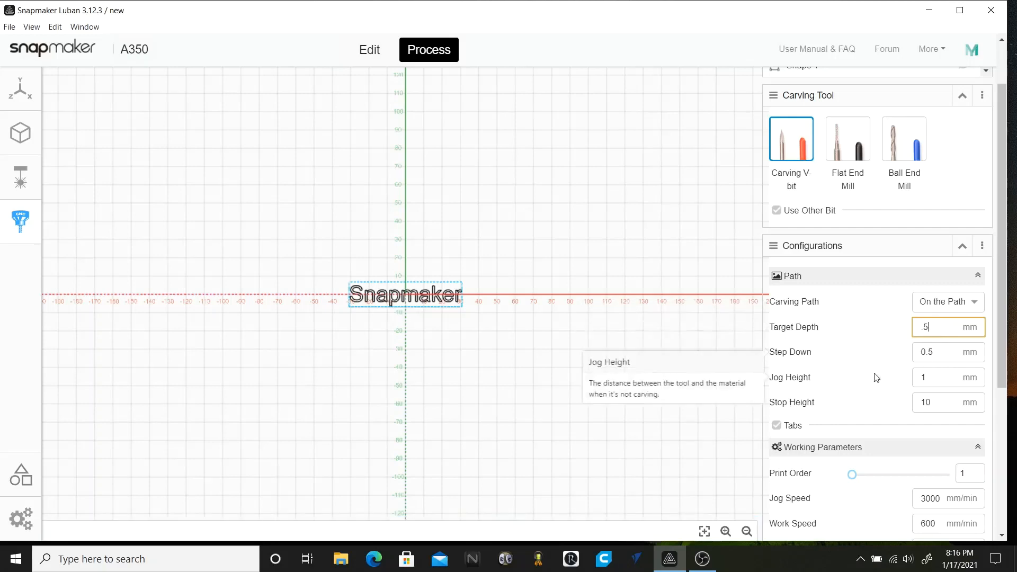
mouse_move(879, 375)
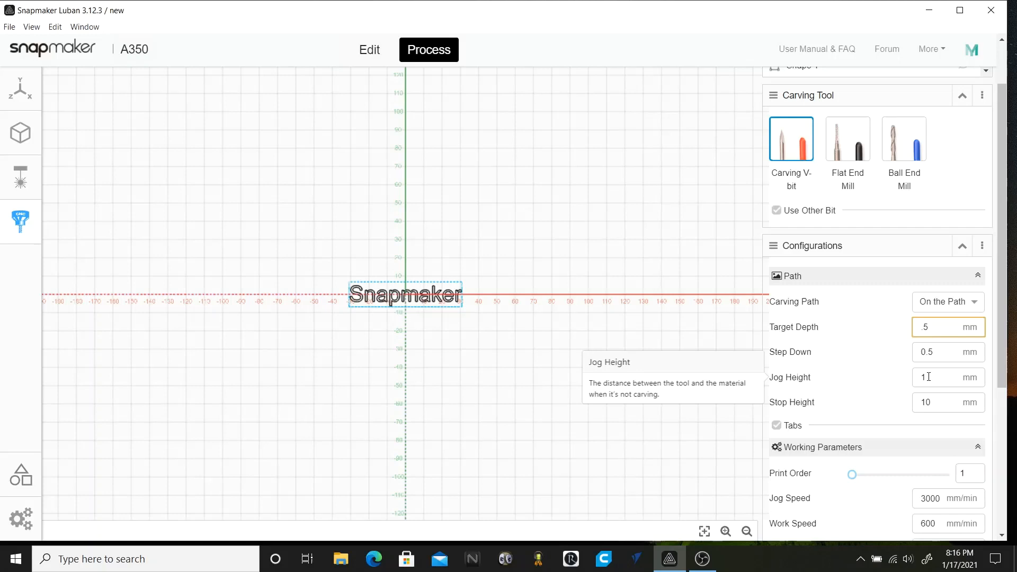
left_click(941, 326)
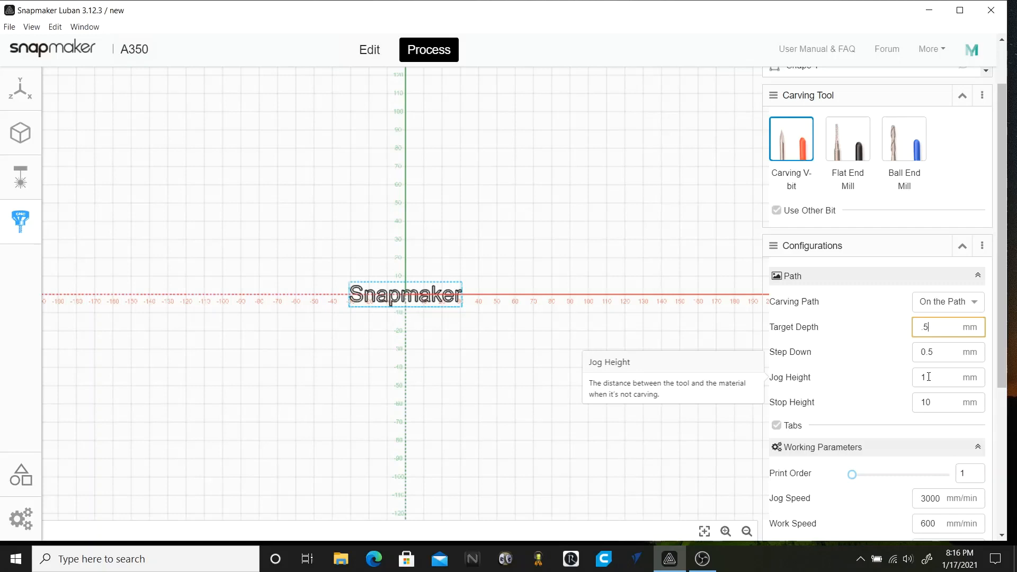
mouse_move(941, 402)
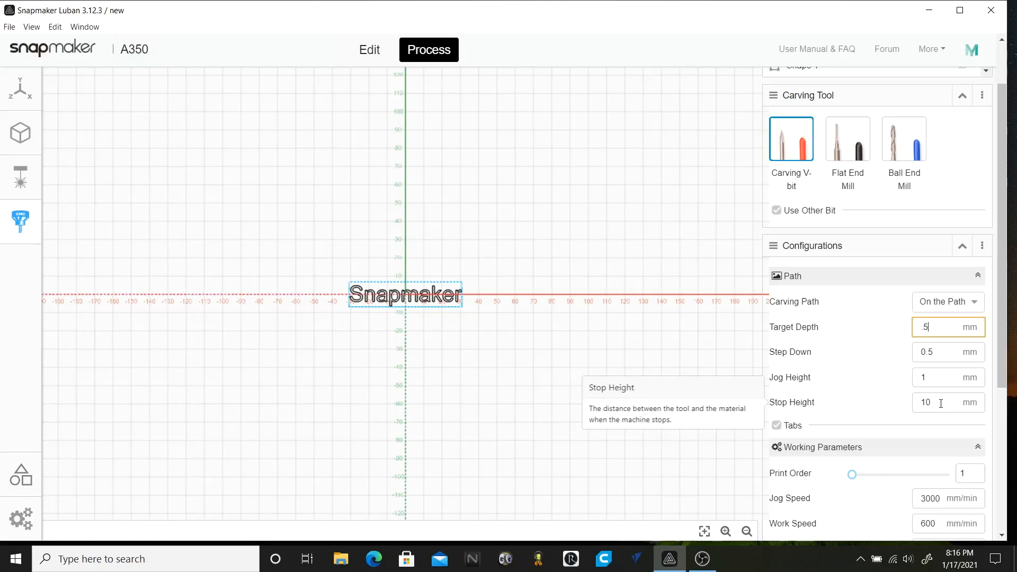
mouse_move(893, 405)
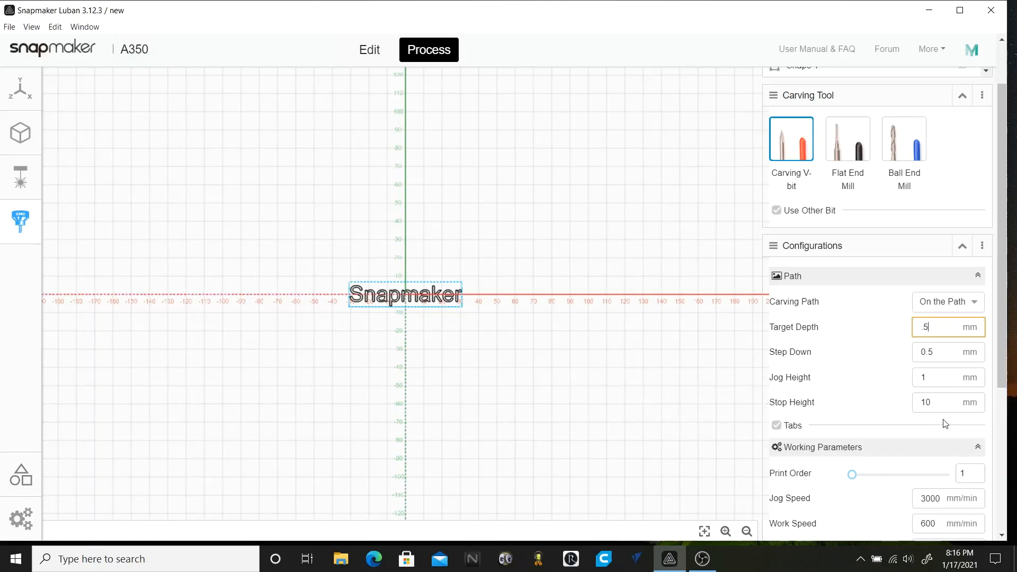
scroll("down", 3)
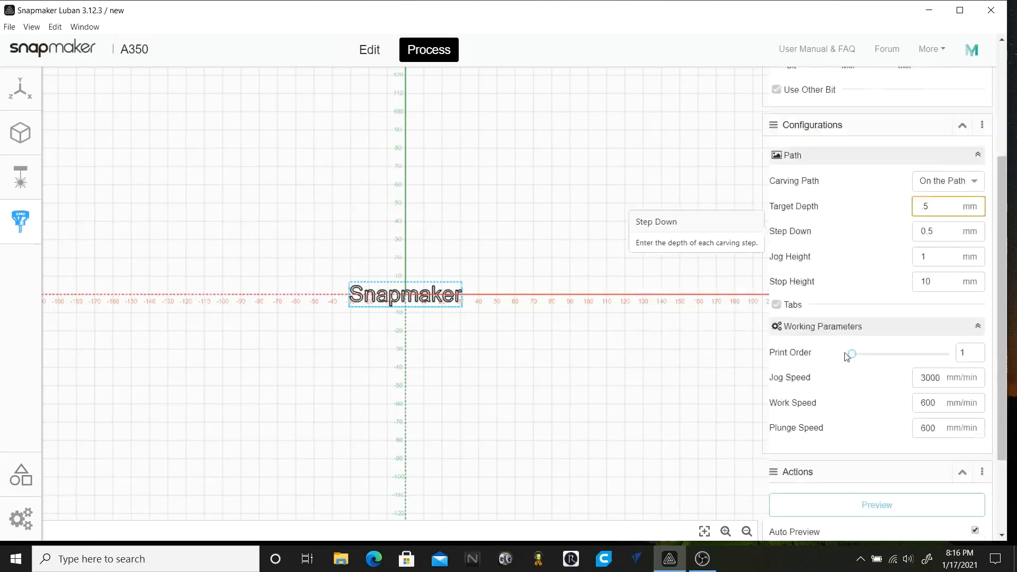
scroll("down", 3)
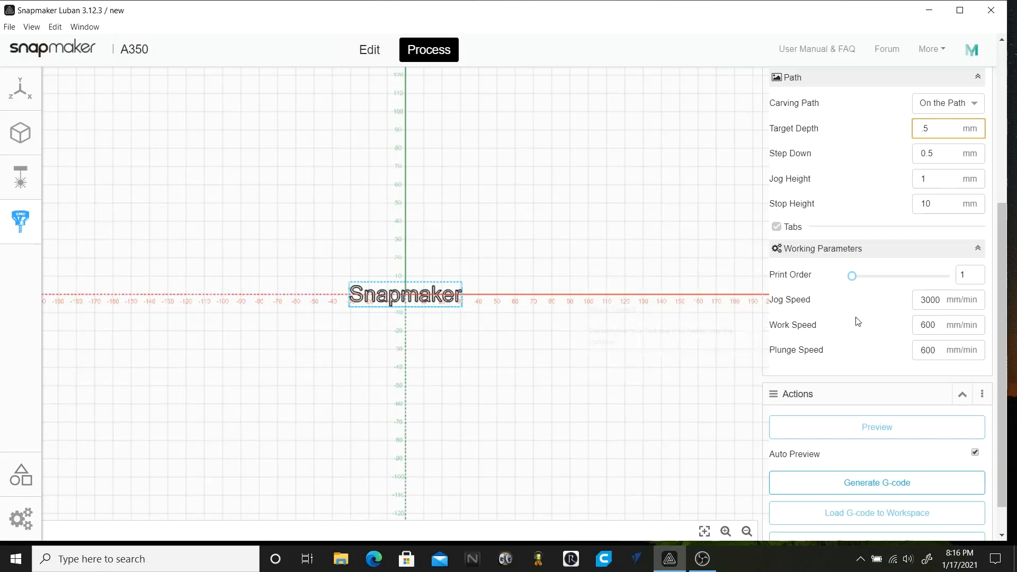
mouse_move(789, 298)
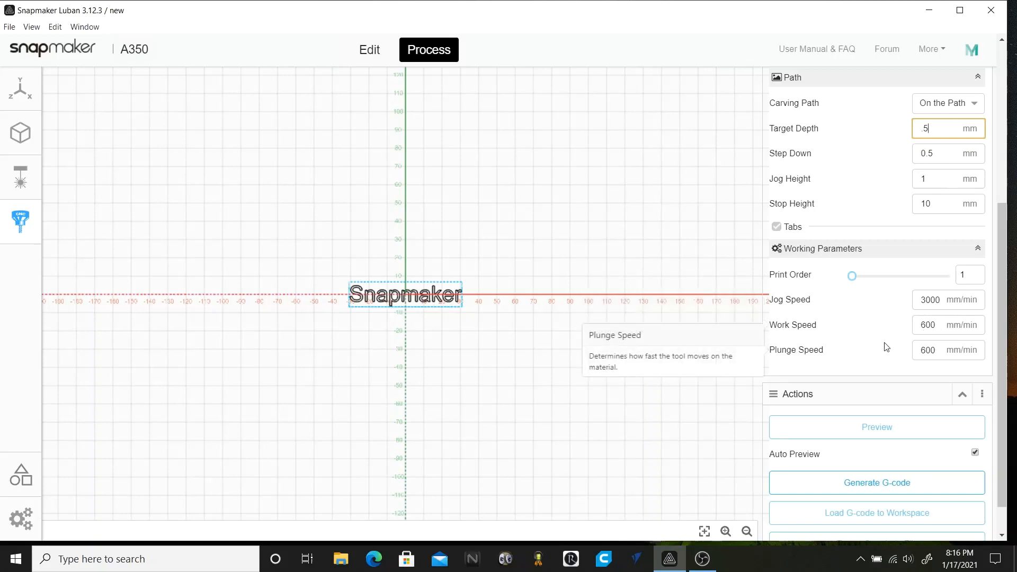
mouse_move(869, 355)
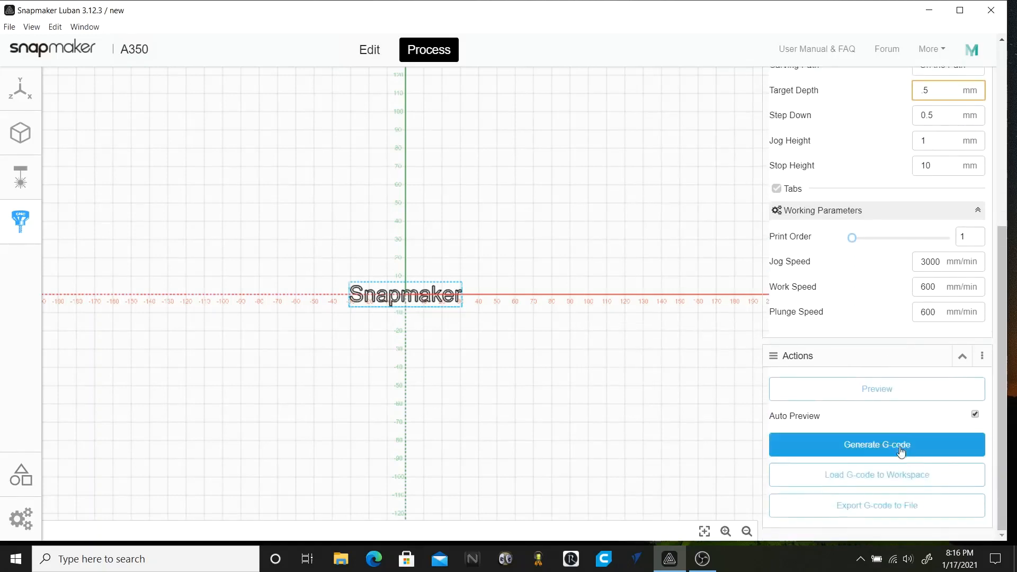
- Generate the text's G-code and load id9_17020094.cnc into the workspace
left_click(875, 445)
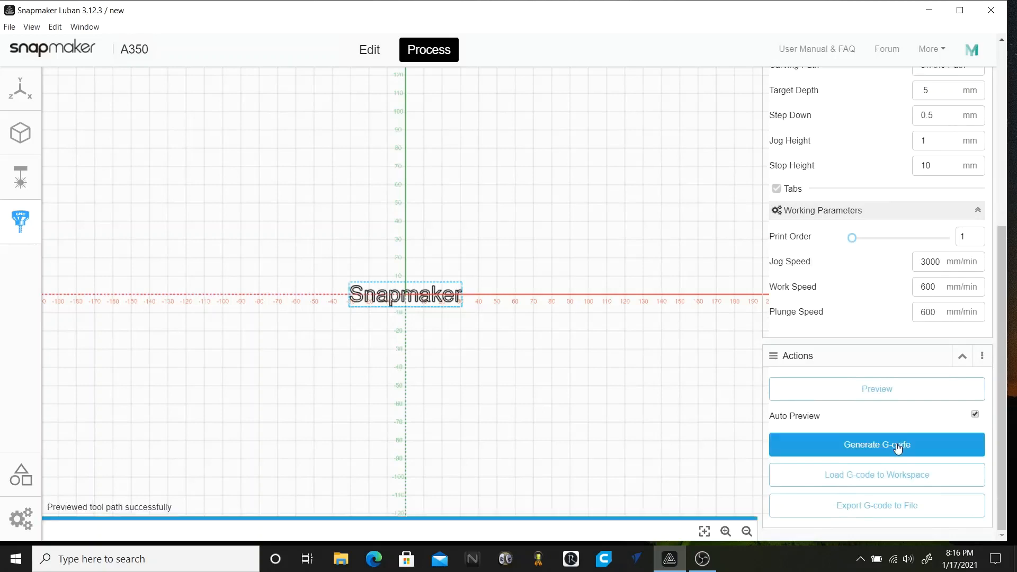
left_click(876, 444)
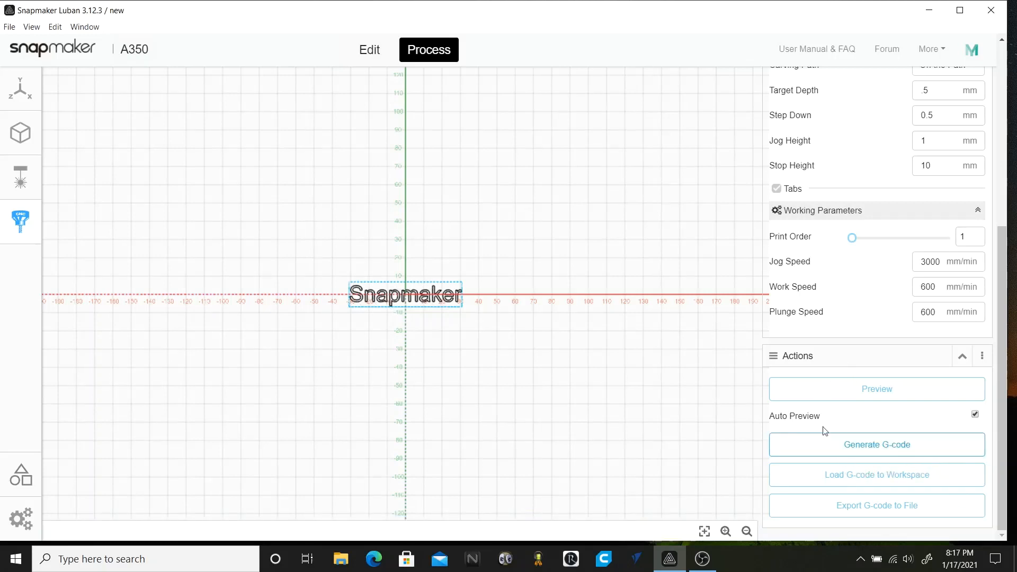
left_click(875, 444)
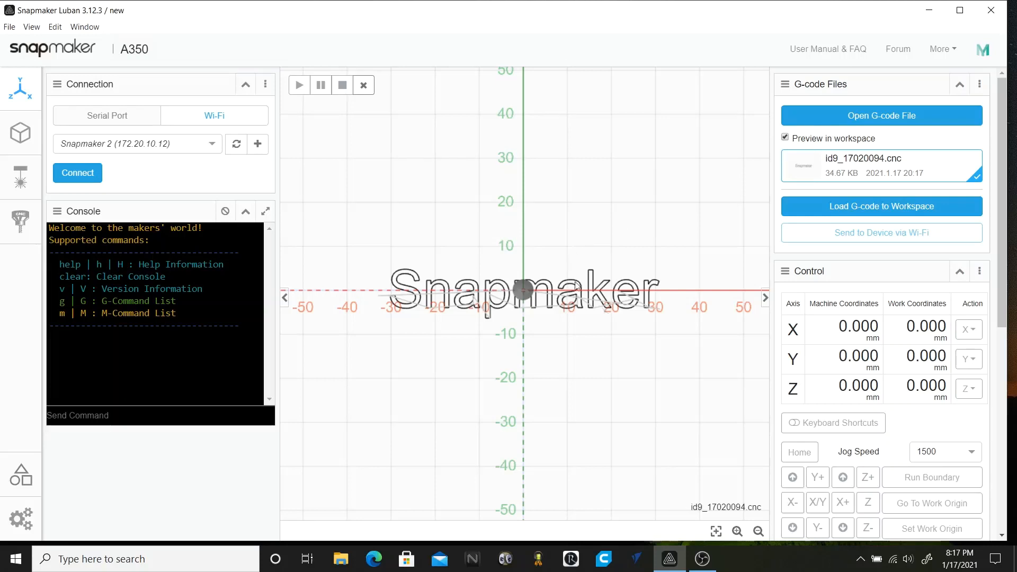
- Unload the text G-code and return to the CNC project
left_click(364, 85)
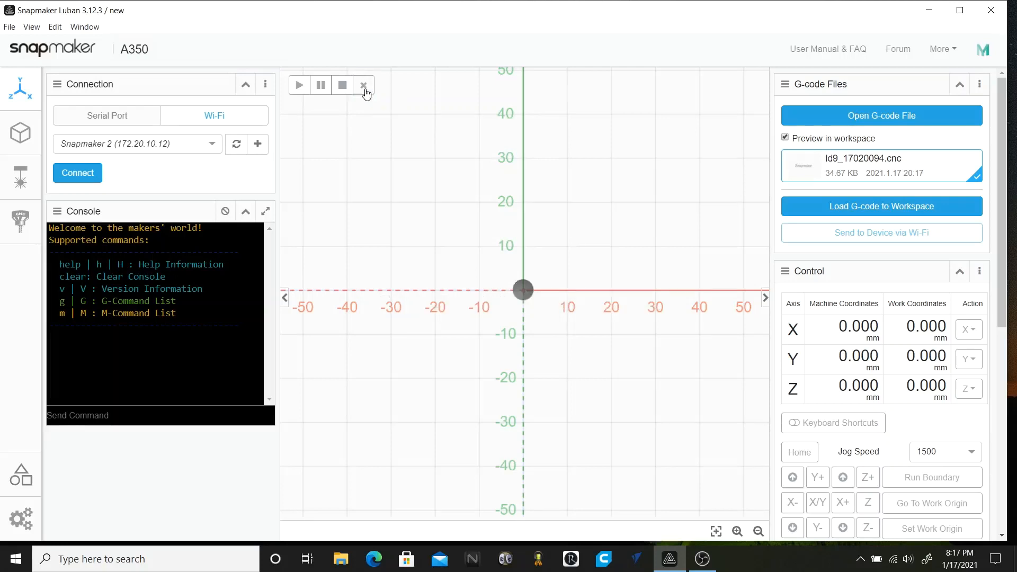
mouse_move(608, 286)
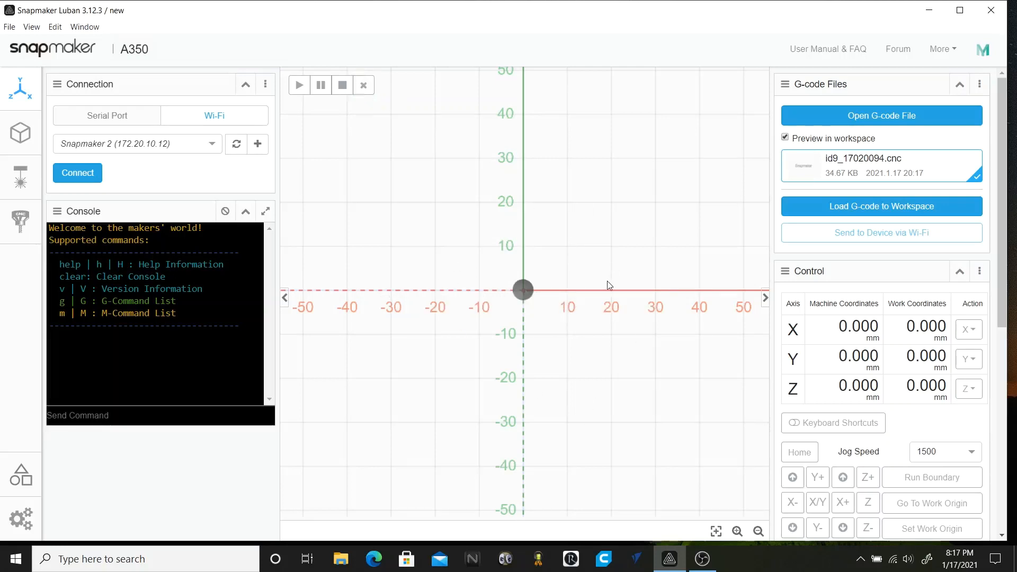
left_click(20, 222)
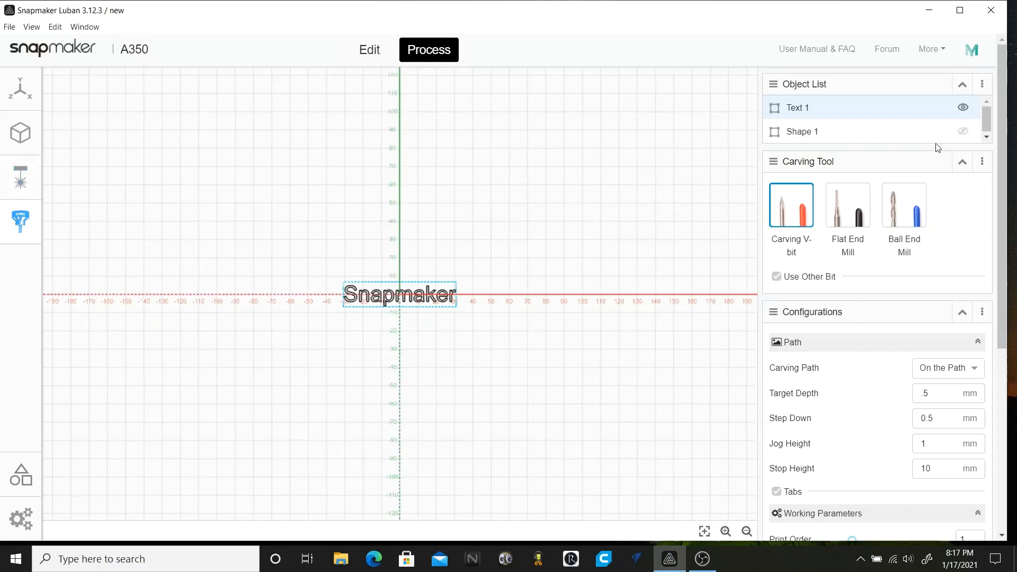
- Hide Text 1 and make the ellipse Shape 1 visible in the Object List
left_click(963, 132)
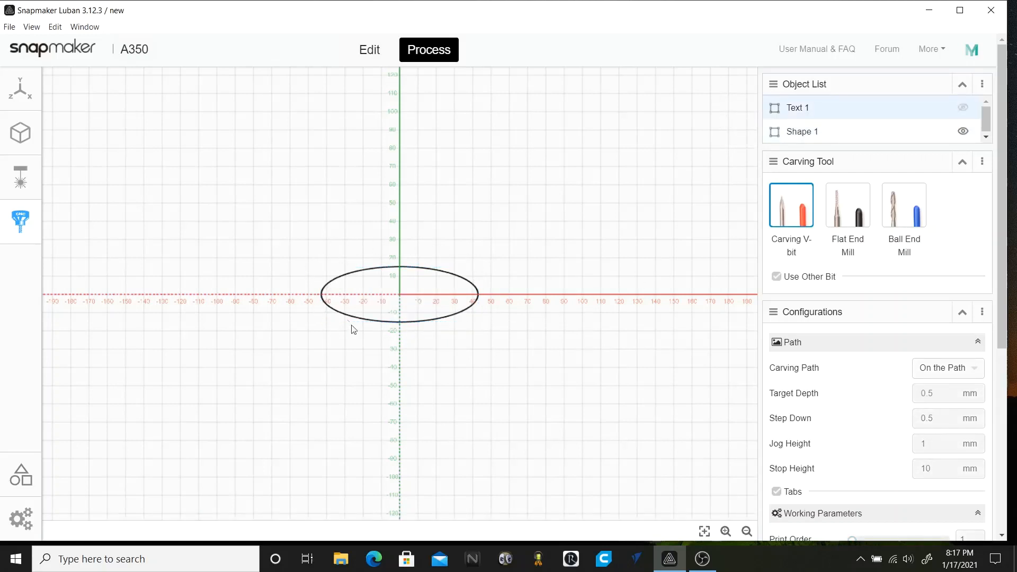
mouse_move(697, 298)
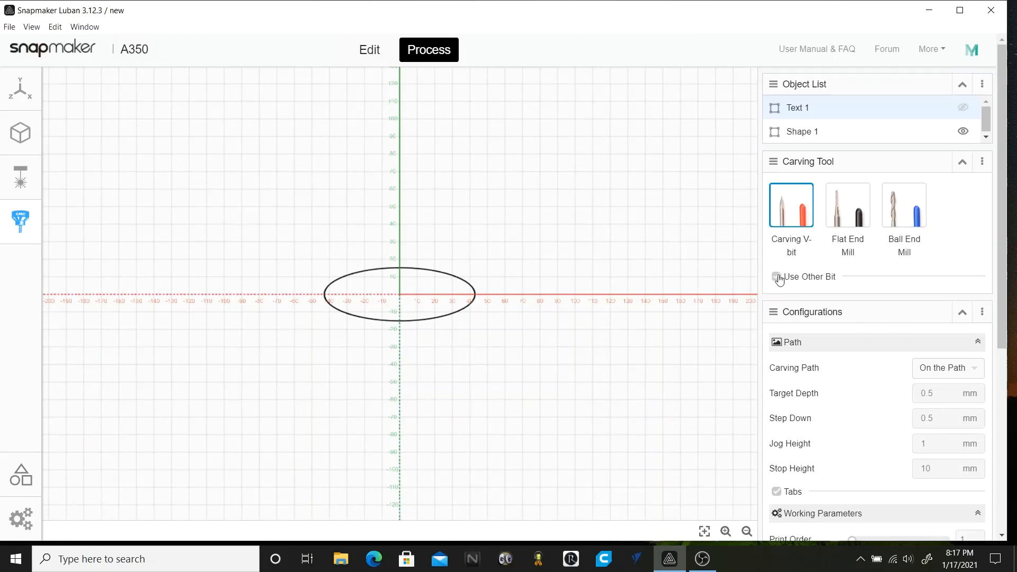
- Enable Use Other Bit: 3.175 mm cutting diameter, 180° point angle
left_click(776, 276)
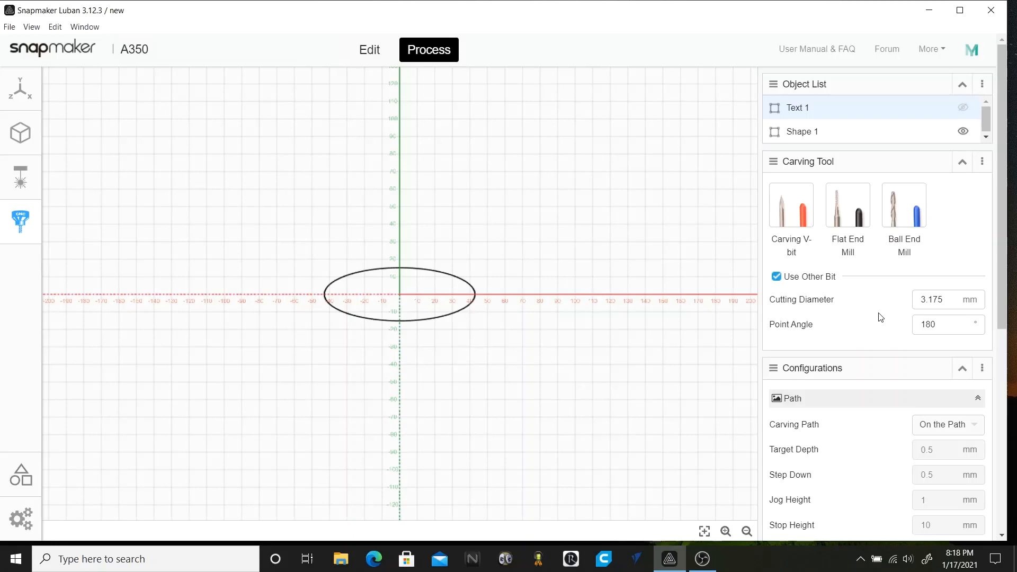
mouse_move(872, 330)
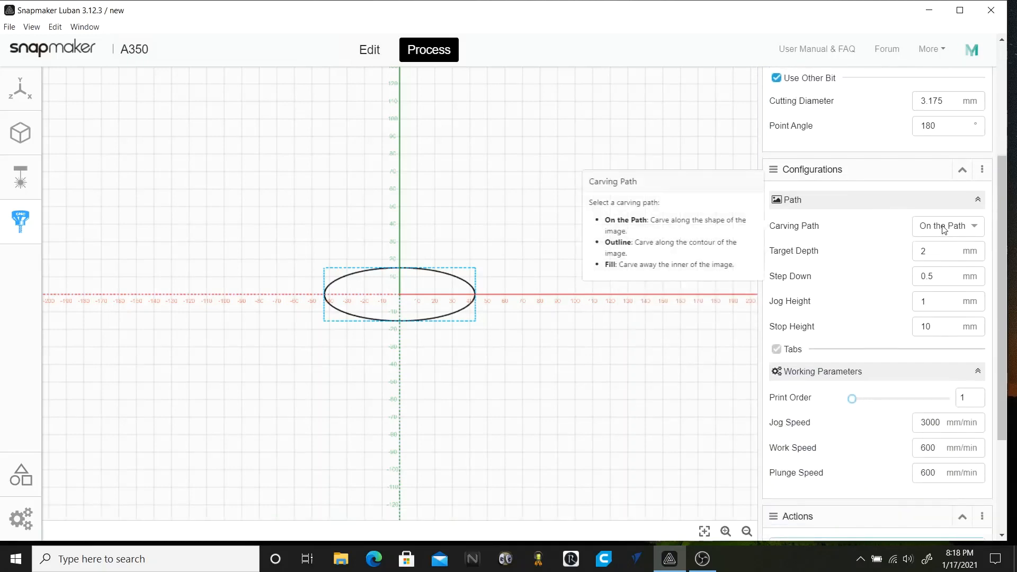
mouse_move(946, 252)
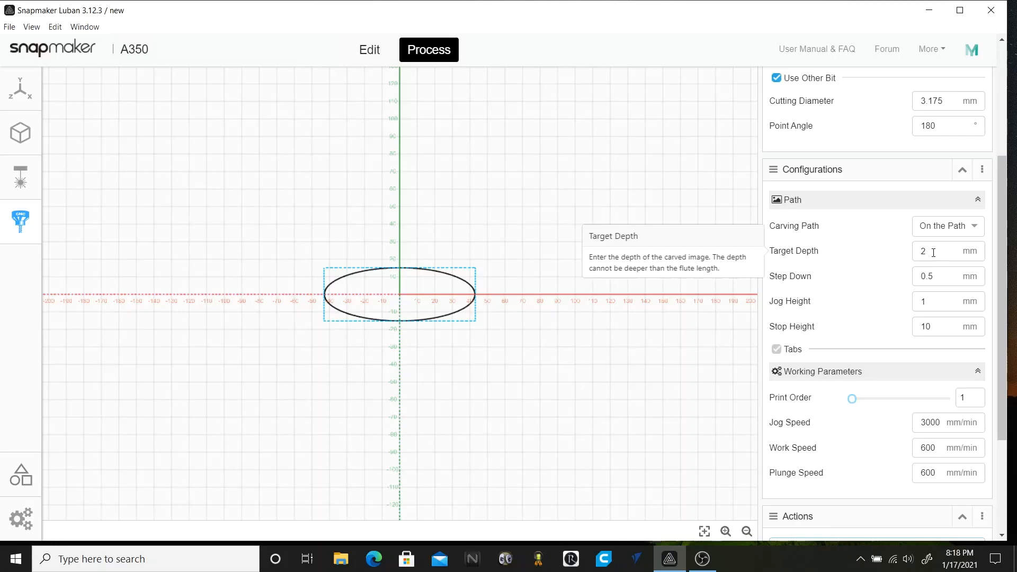
- Set the oval's target depth 1 mm, work speed 800, plunge speed 300
left_click(934, 251)
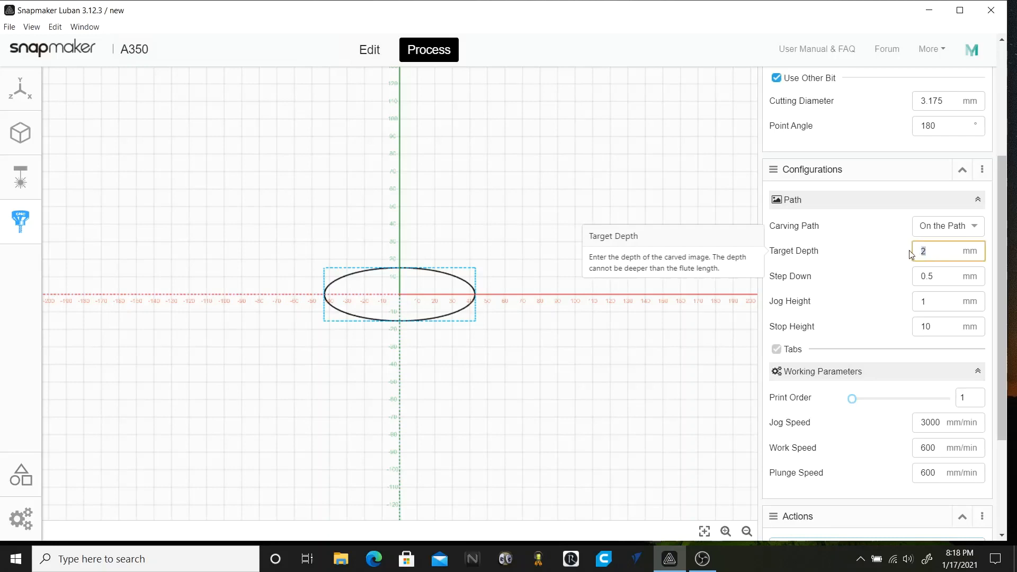
type("1")
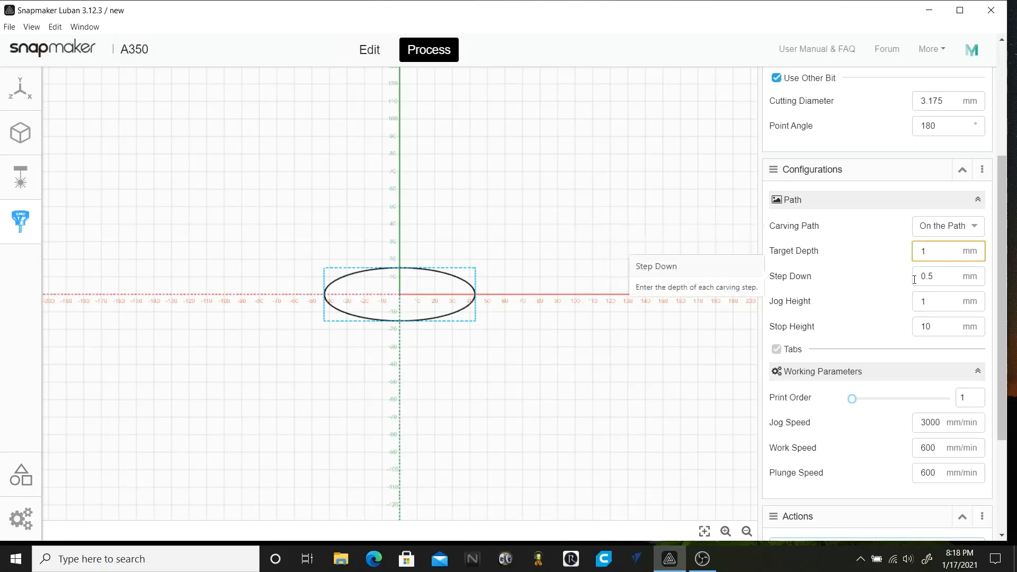
mouse_move(412, 258)
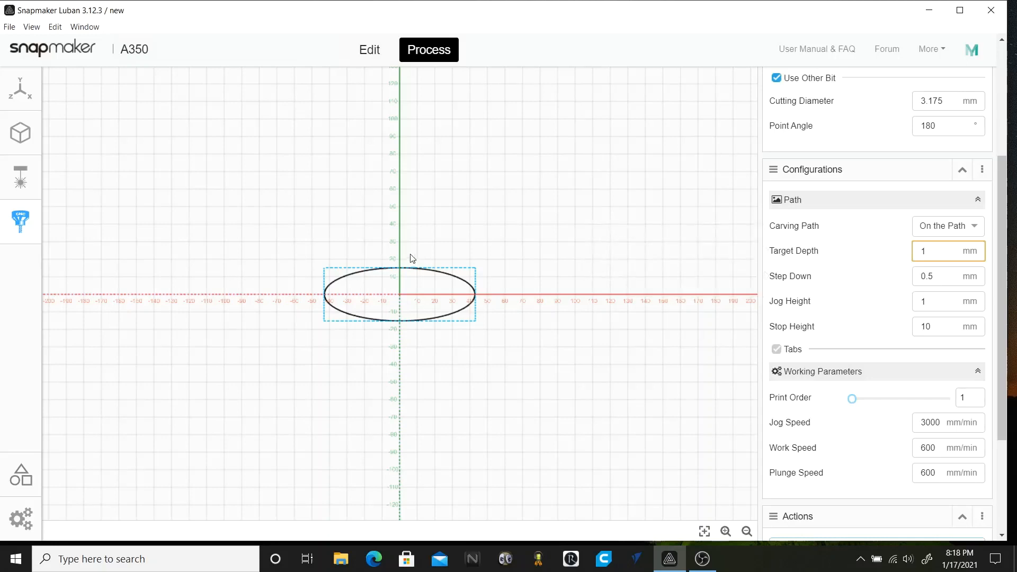
mouse_move(925, 310)
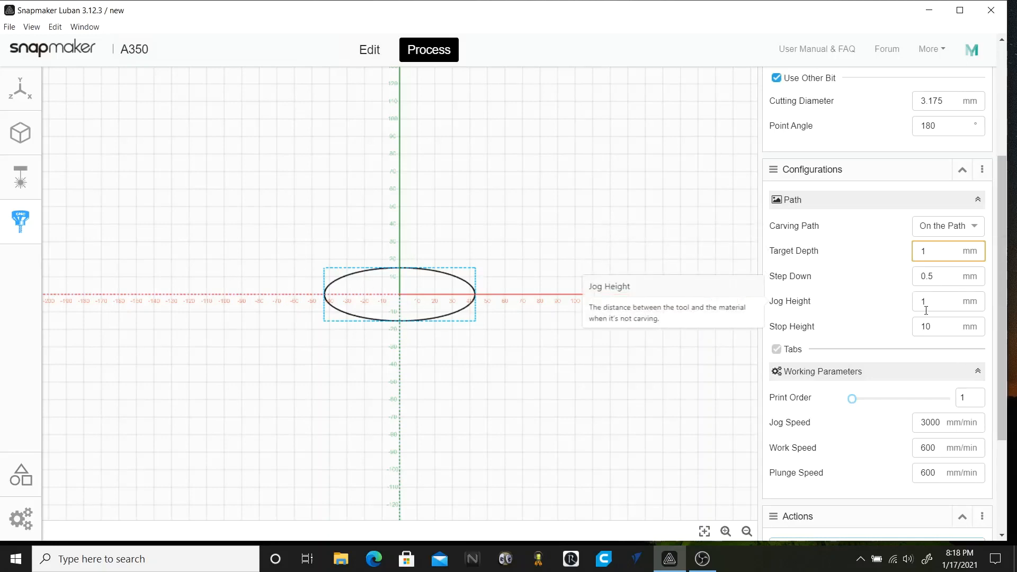
scroll("down", 3)
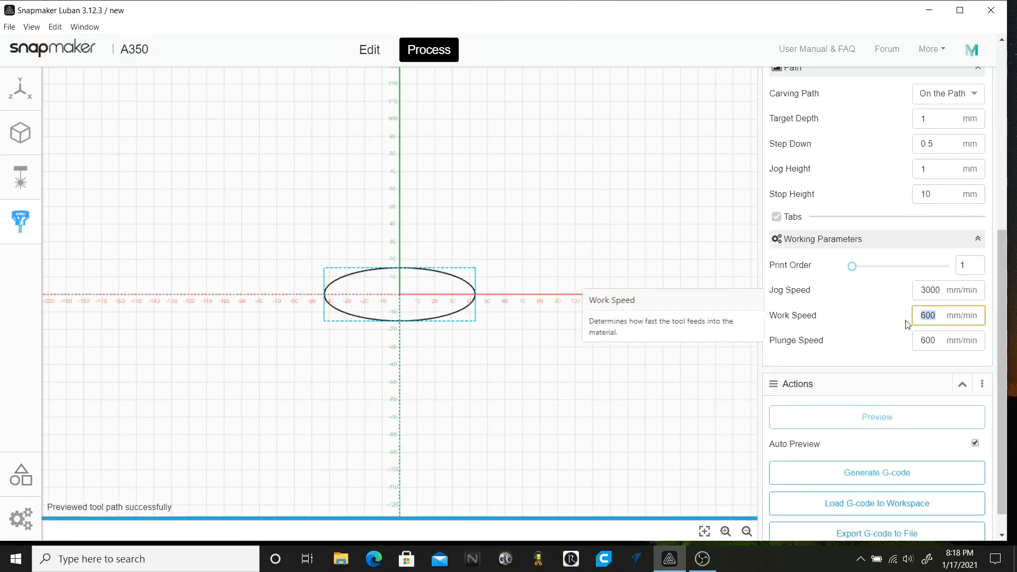
type("800")
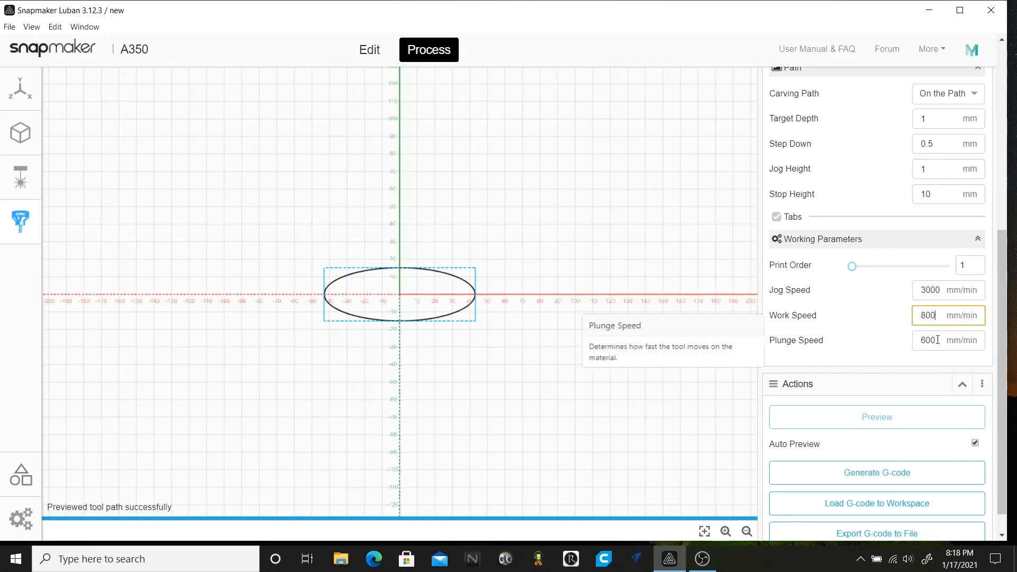
left_click(947, 340)
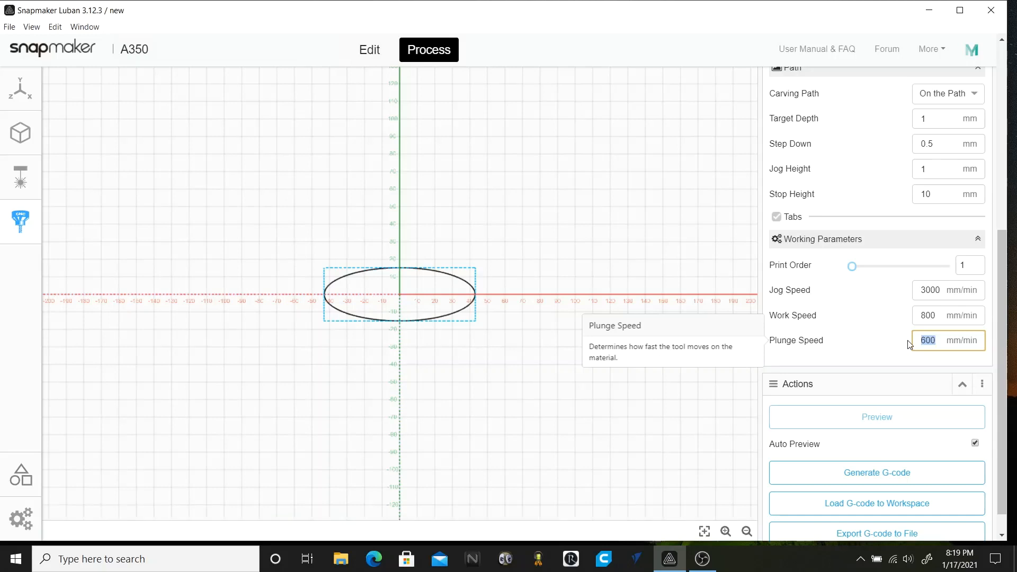
type("300")
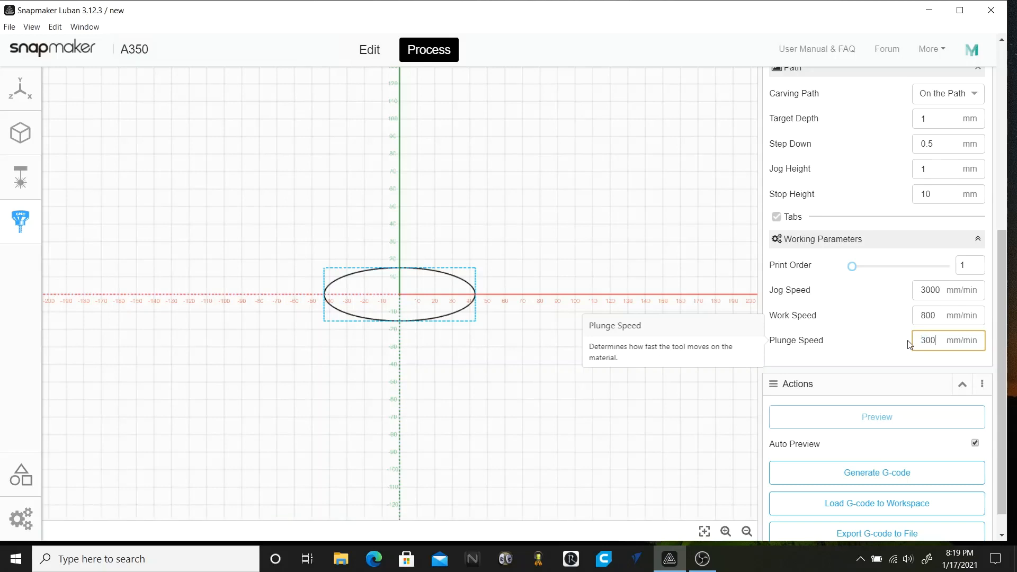
- Generate the oval G-code and load gen_19673066.cnc into the workspace
left_click(876, 472)
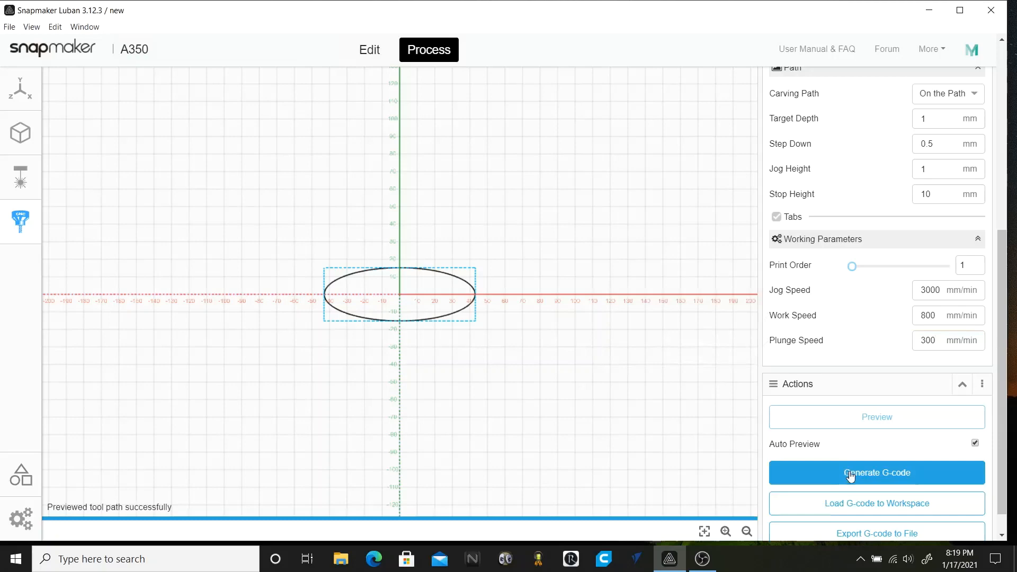
left_click(876, 472)
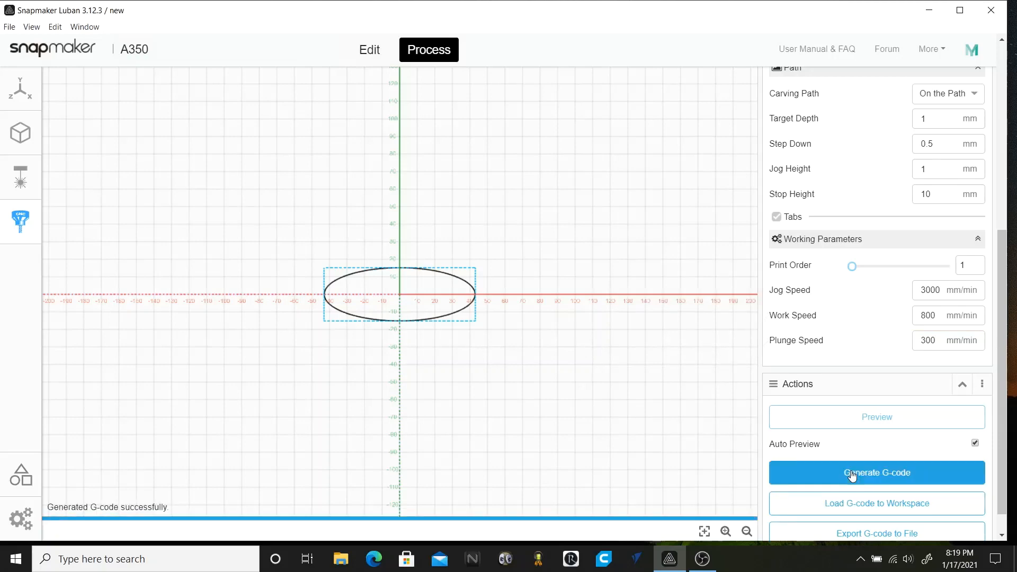
left_click(875, 472)
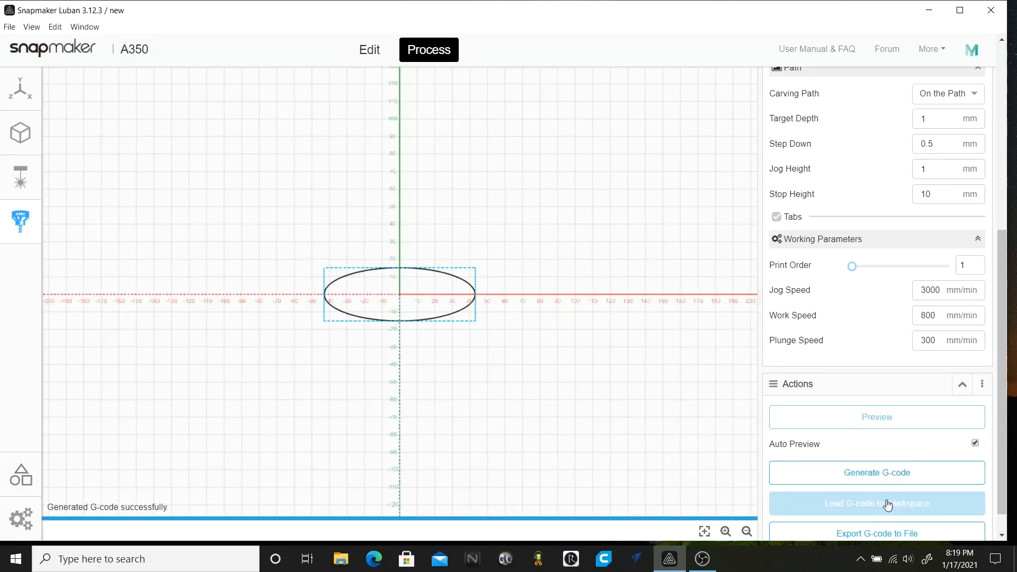
left_click(876, 503)
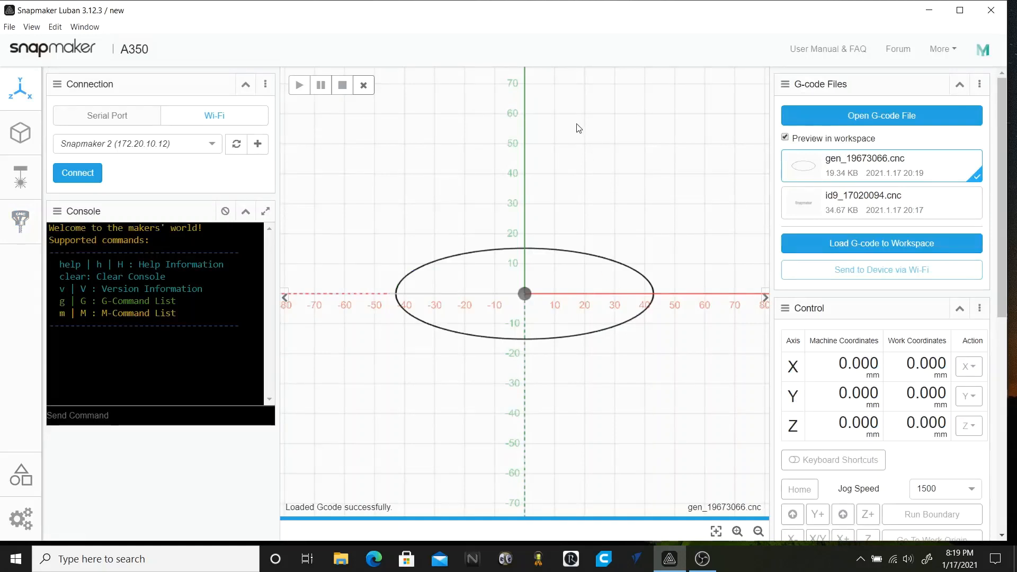
mouse_move(363, 84)
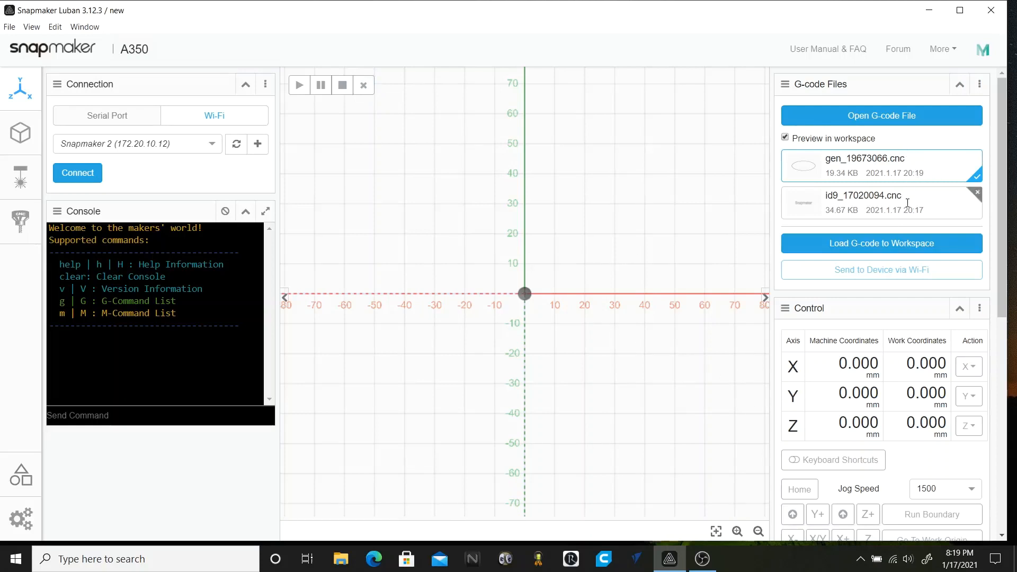
mouse_move(903, 173)
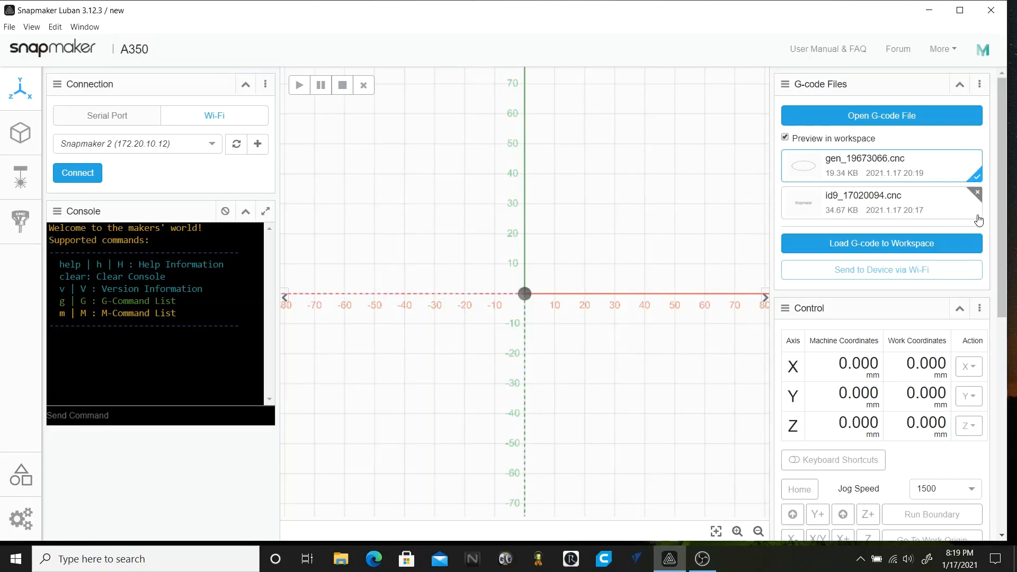
- Select the earlier text G-code file id9_17020094.cnc and load it into the workspace
left_click(878, 202)
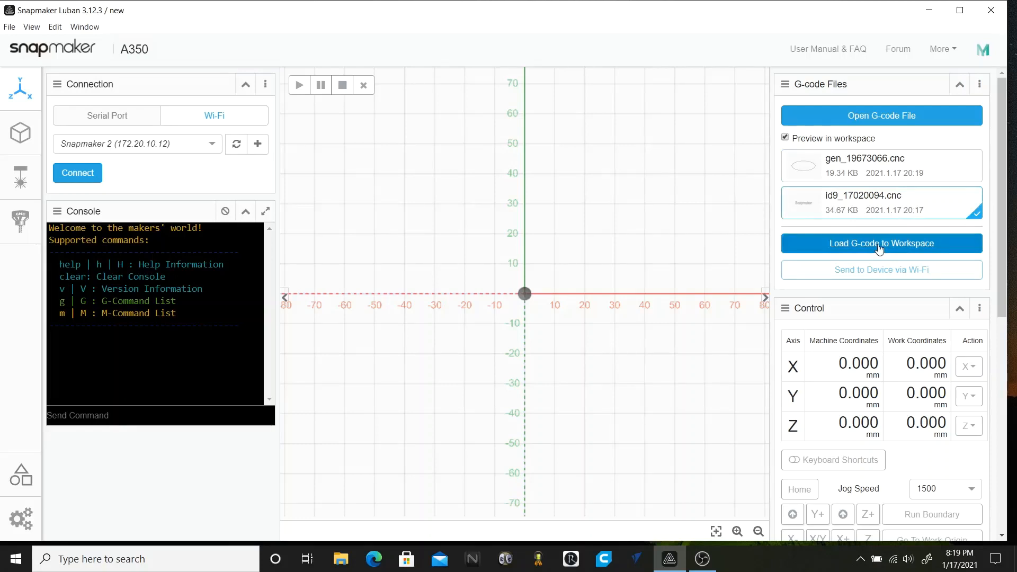
left_click(880, 243)
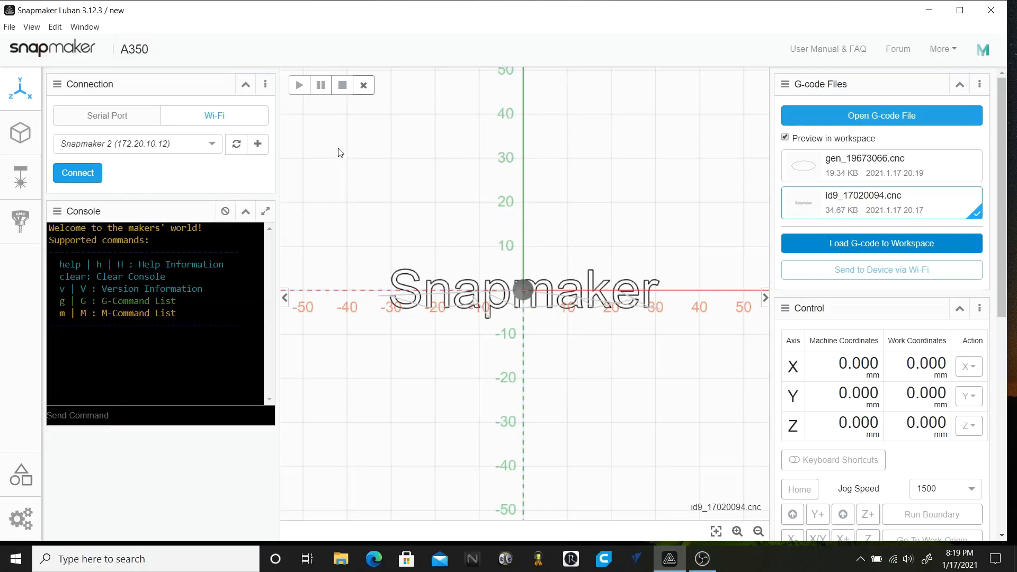
mouse_move(434, 268)
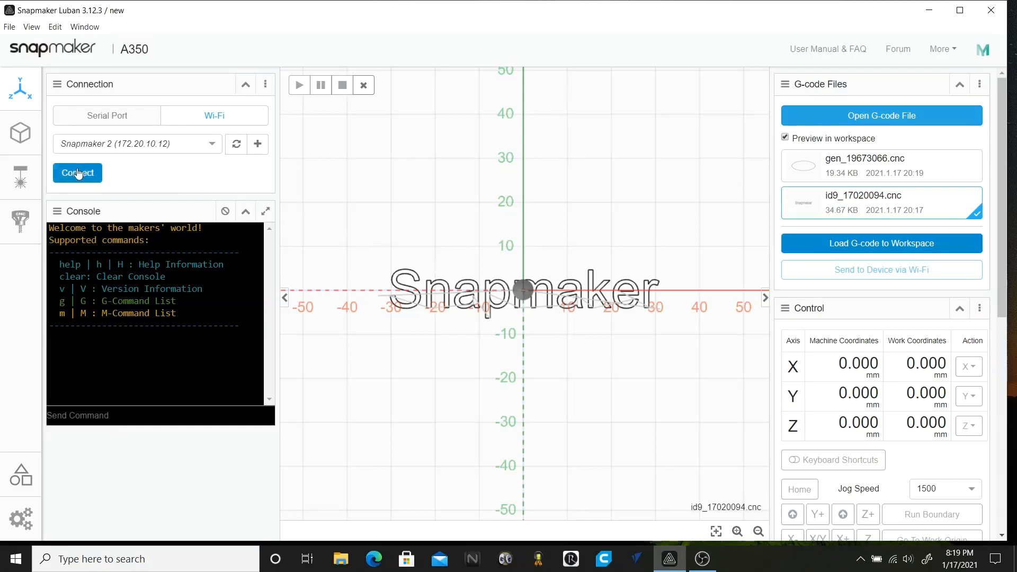
- Connect to Snapmaker 2 over Wi-Fi and scroll down to the Control panel
left_click(76, 172)
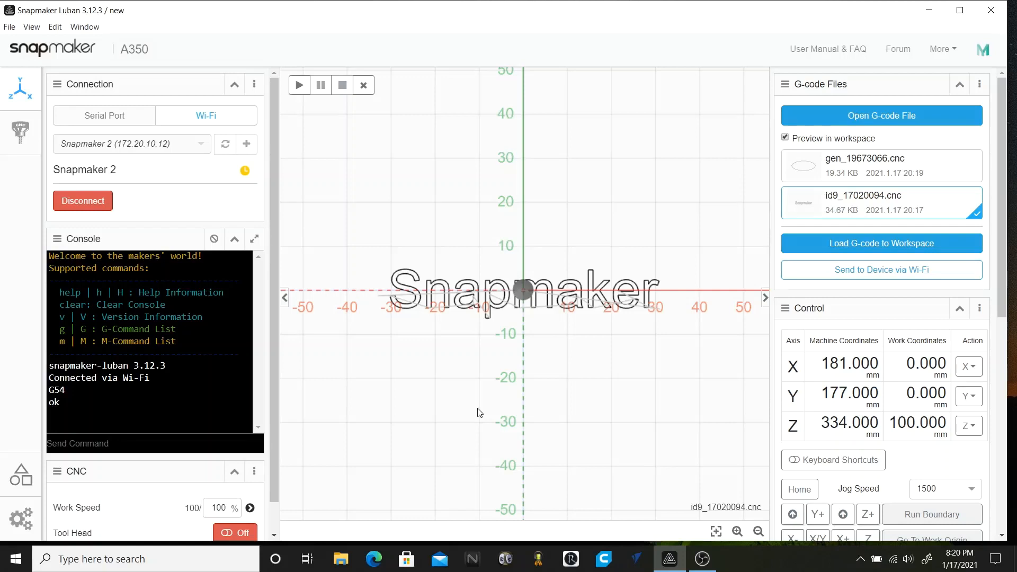
mouse_move(37, 319)
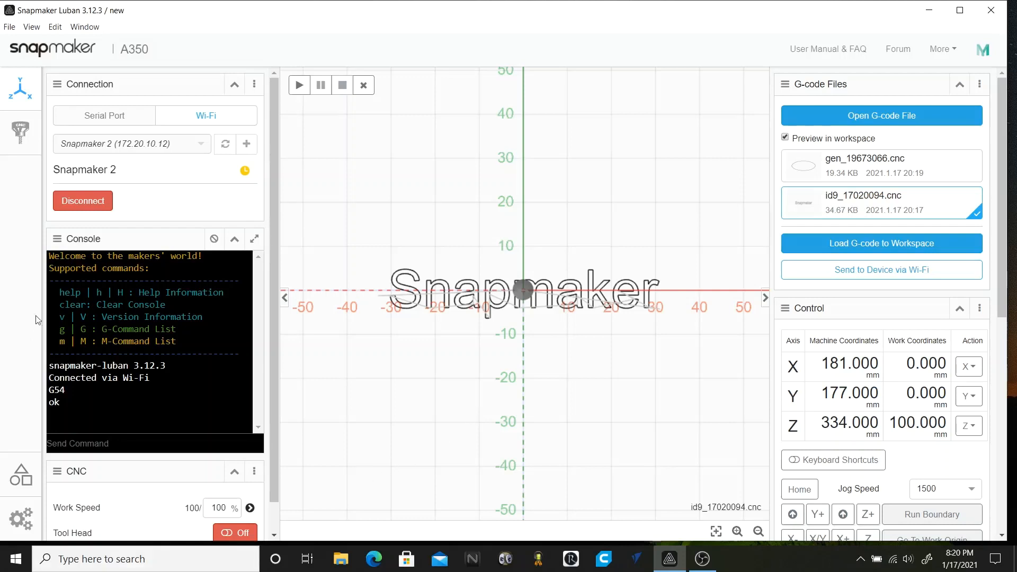
mouse_move(518, 358)
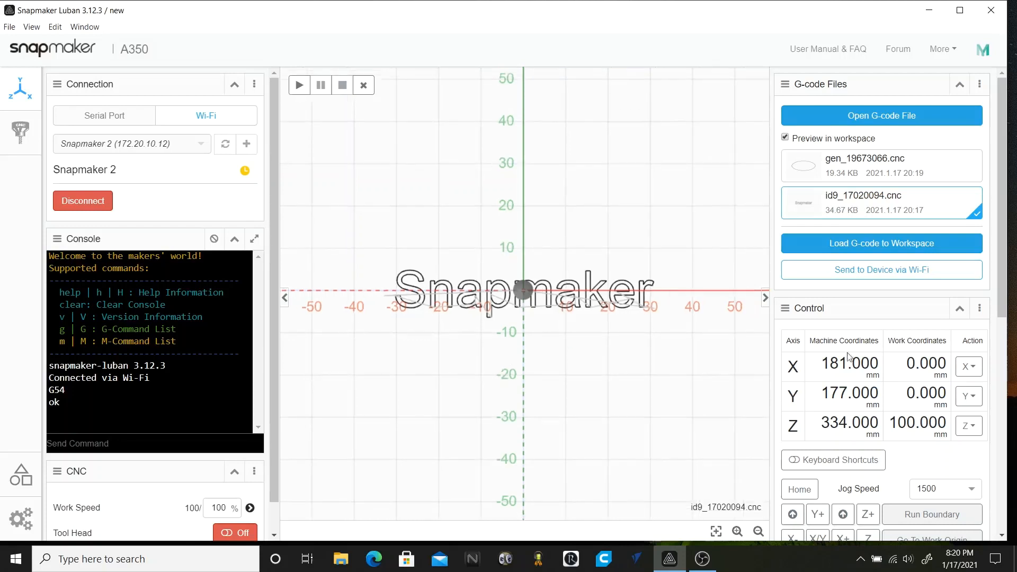
scroll("down", 3)
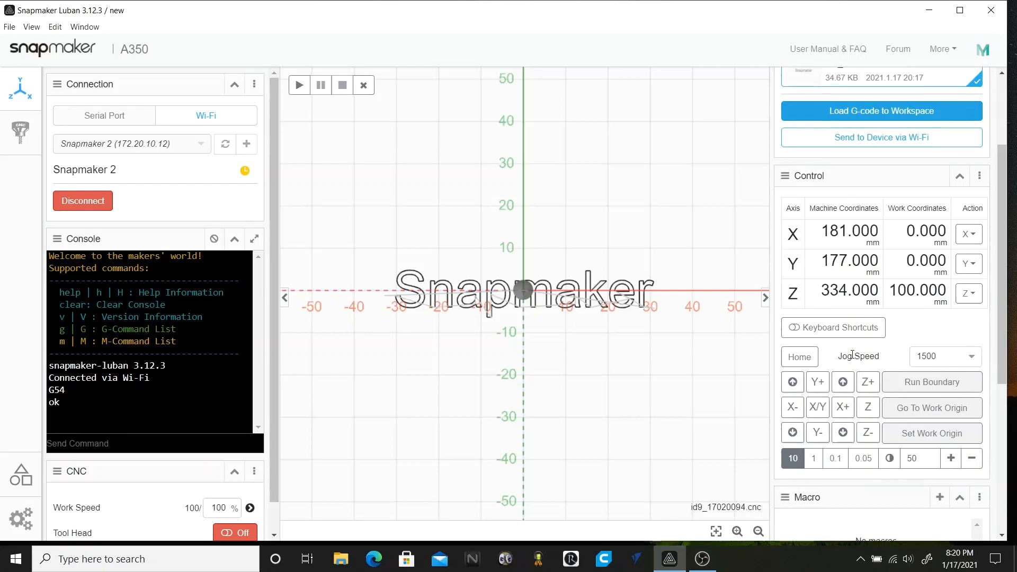
mouse_move(882, 361)
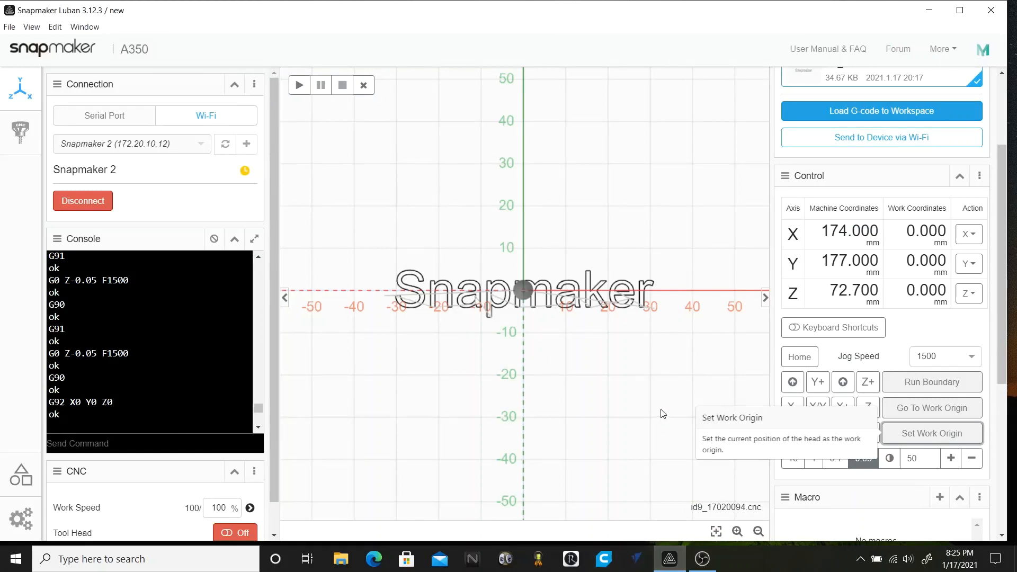
mouse_move(701, 468)
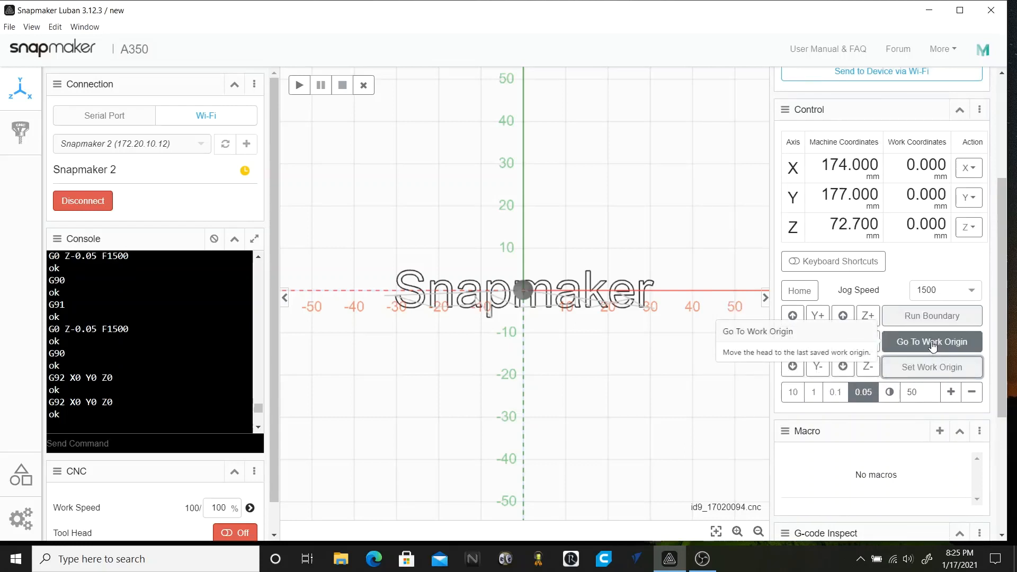
mouse_move(626, 460)
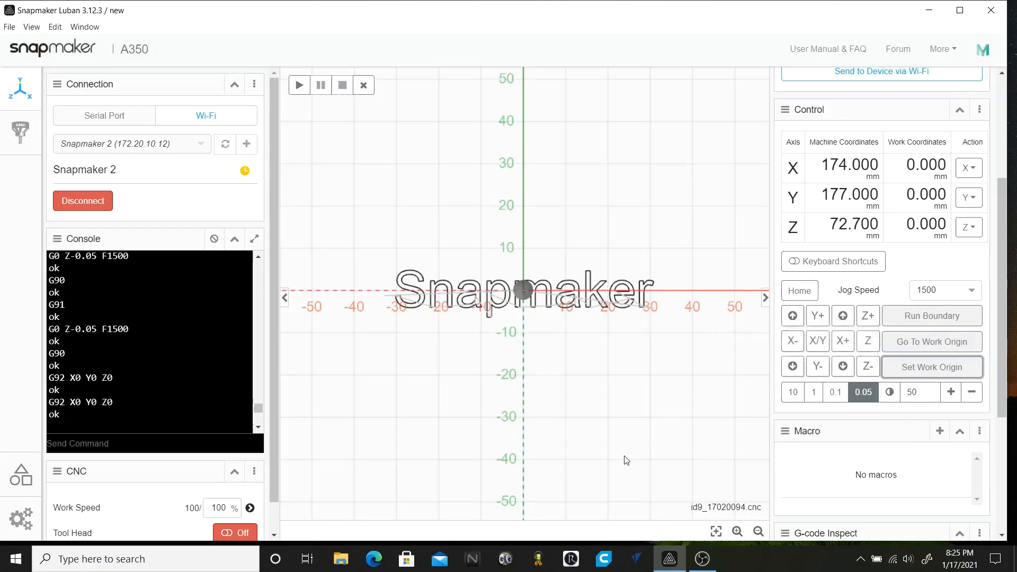
mouse_move(386, 104)
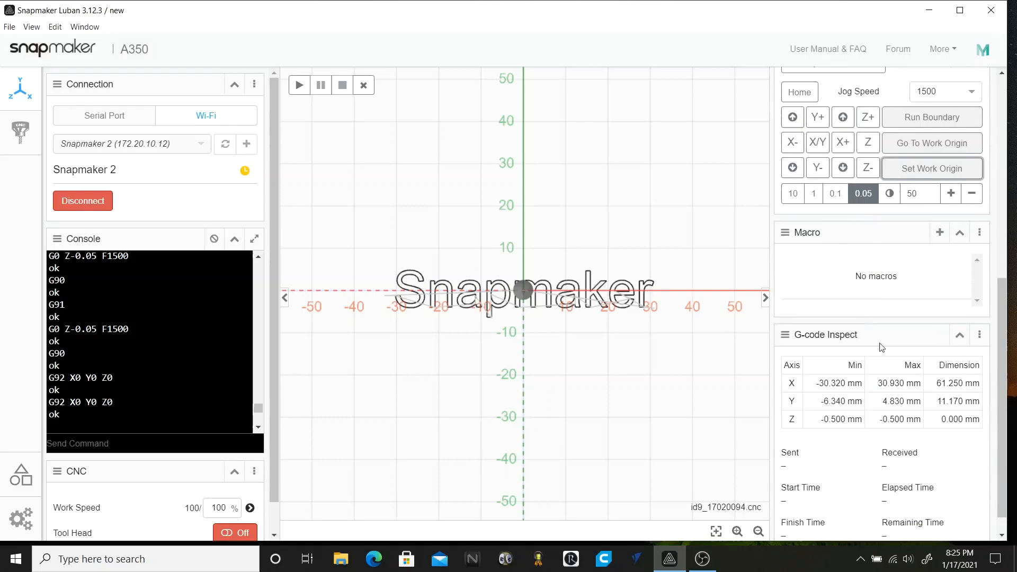
scroll("down", 3)
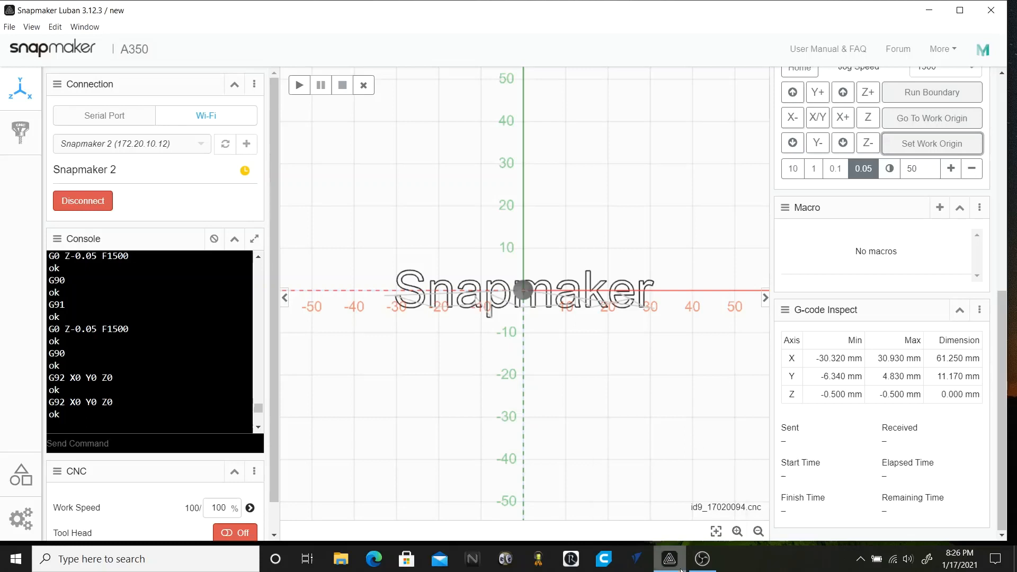
mouse_move(299, 85)
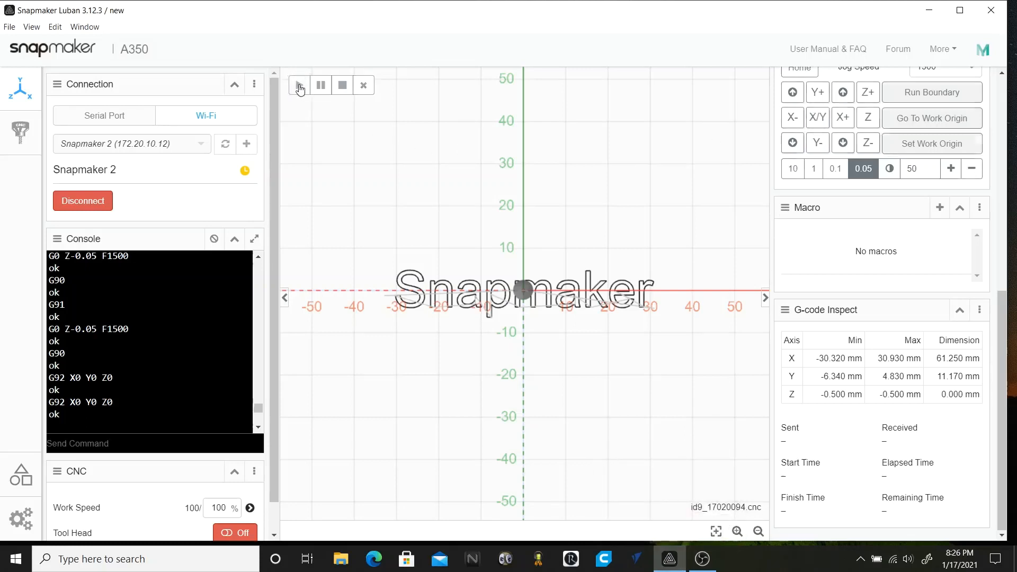
- Start running the Snapmaker text carving job and let it send all lines
left_click(299, 85)
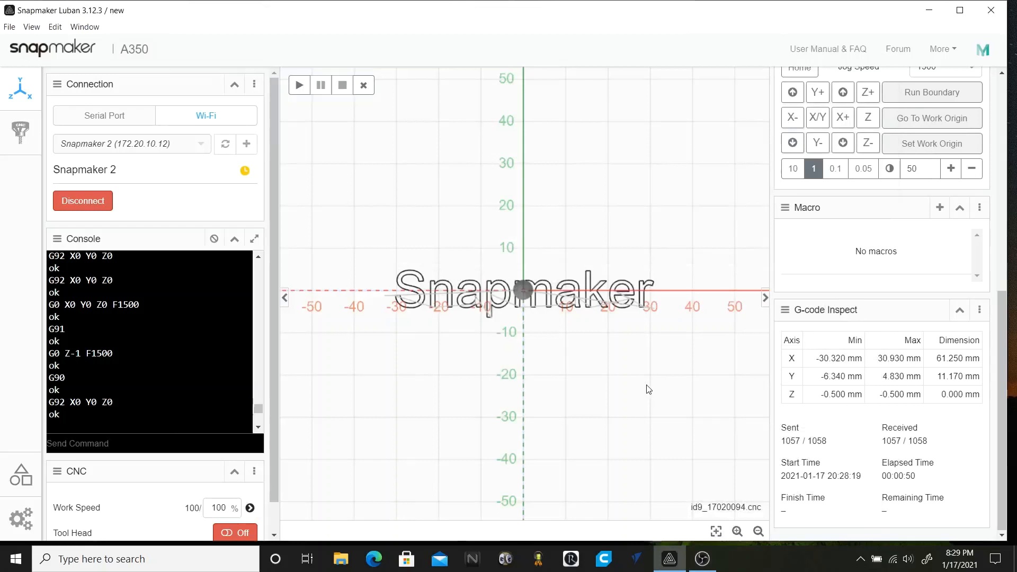
mouse_move(616, 309)
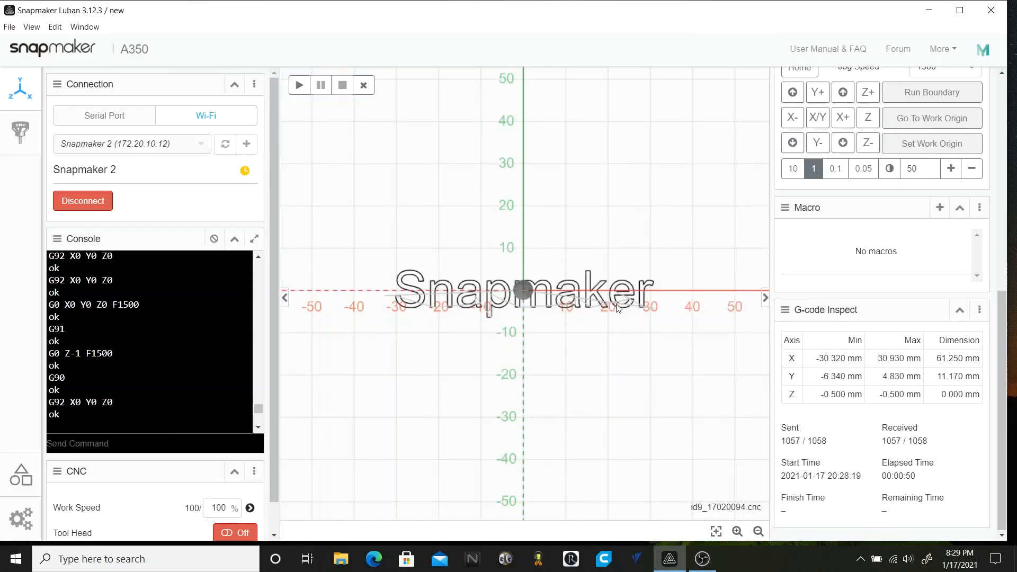
mouse_move(637, 314)
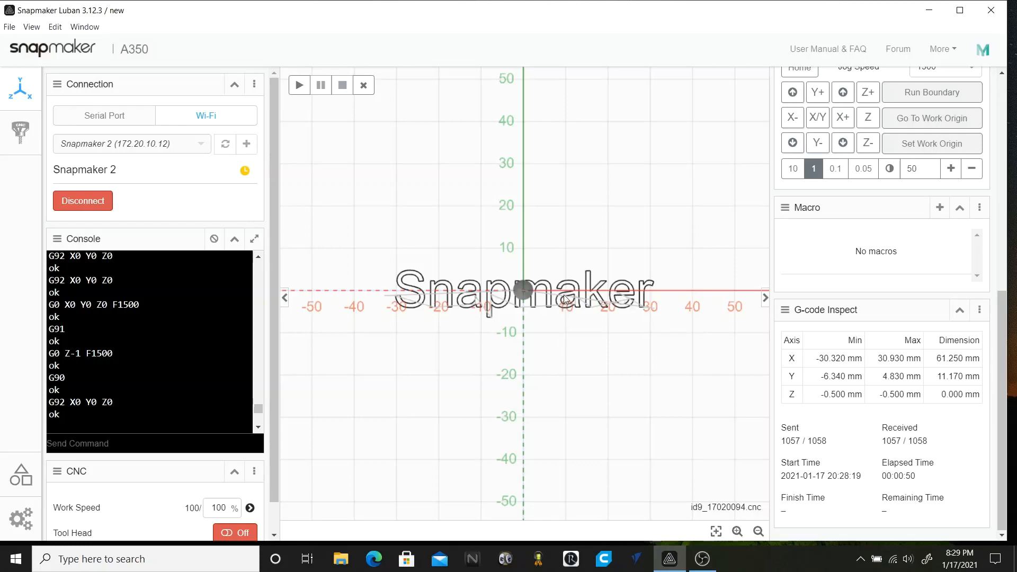
mouse_move(364, 85)
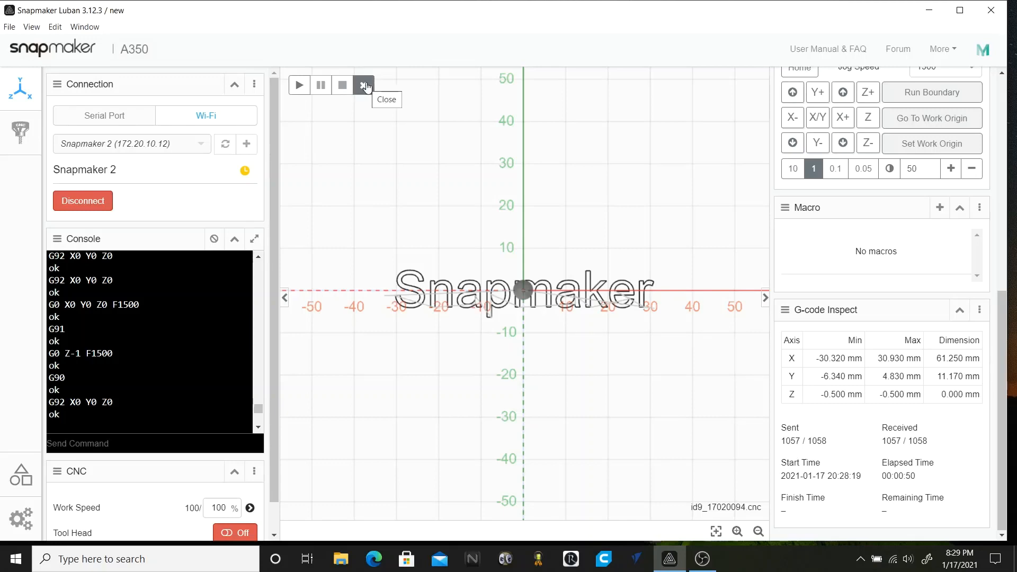
- Close the finished text job and load gen_19673066.cnc into the workspace
left_click(363, 85)
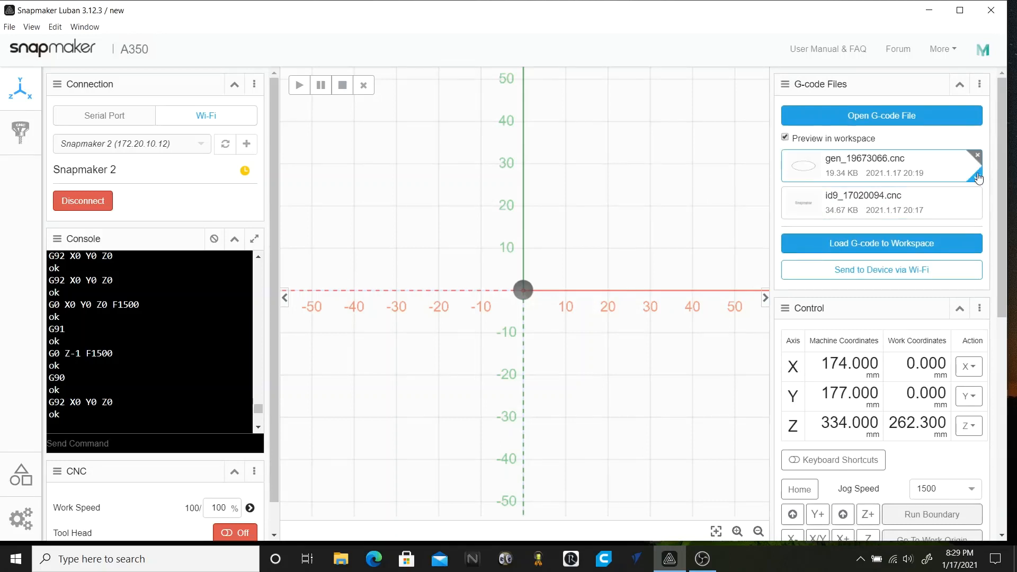
left_click(880, 243)
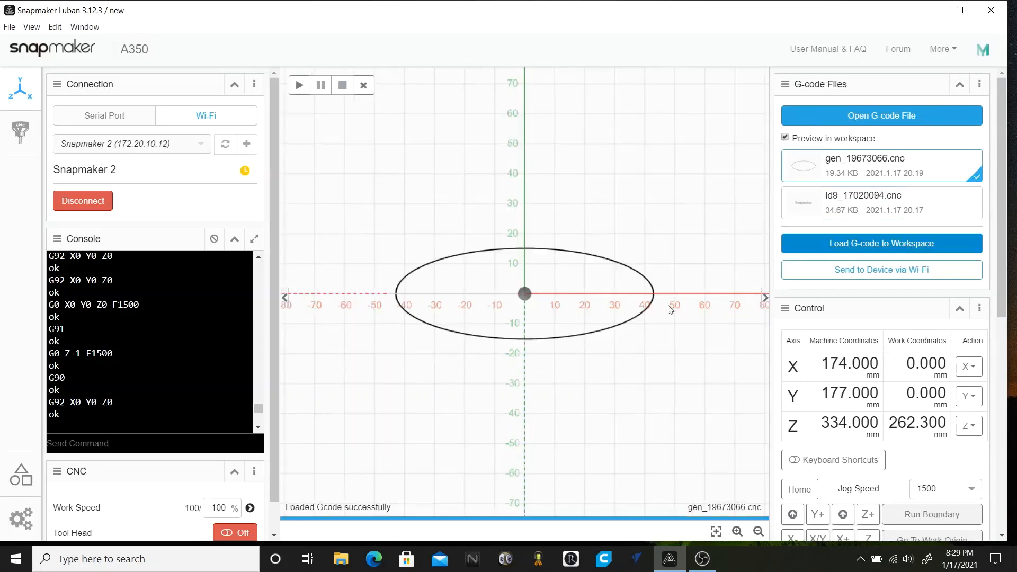
mouse_move(665, 288)
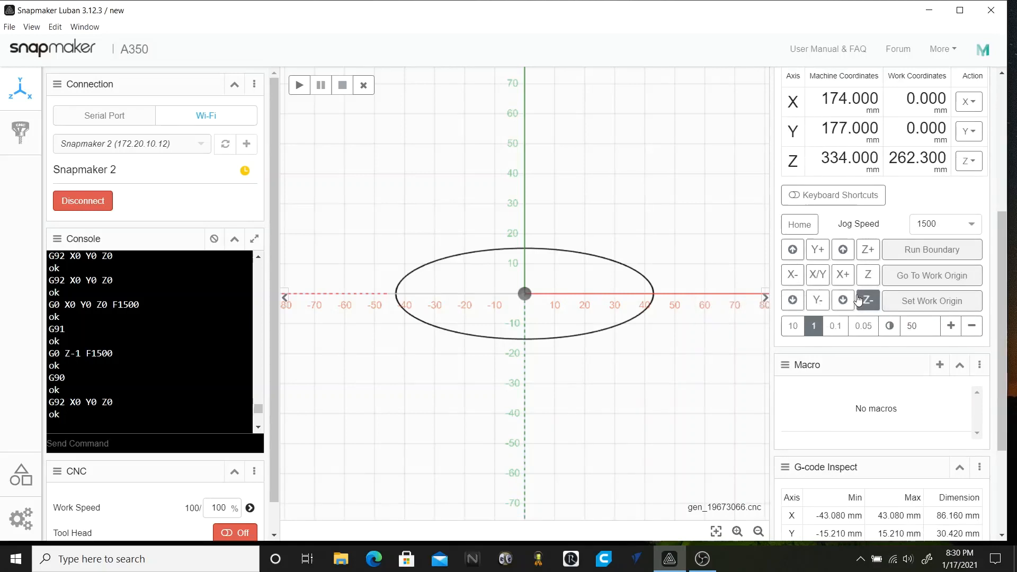
mouse_move(889, 326)
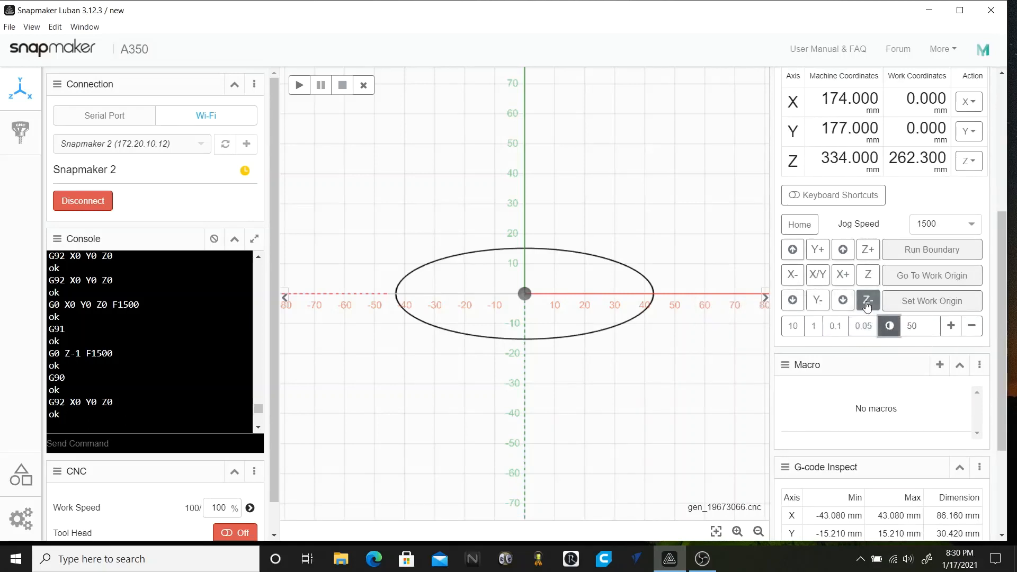
mouse_move(867, 300)
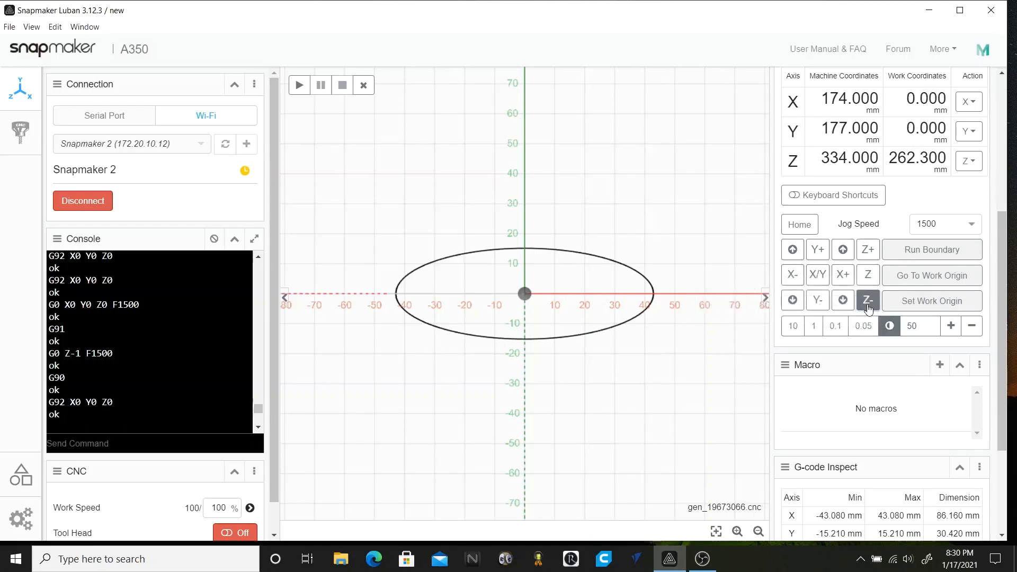
- Jog the Z axis down 50 mm to about 284 mm
left_click(867, 301)
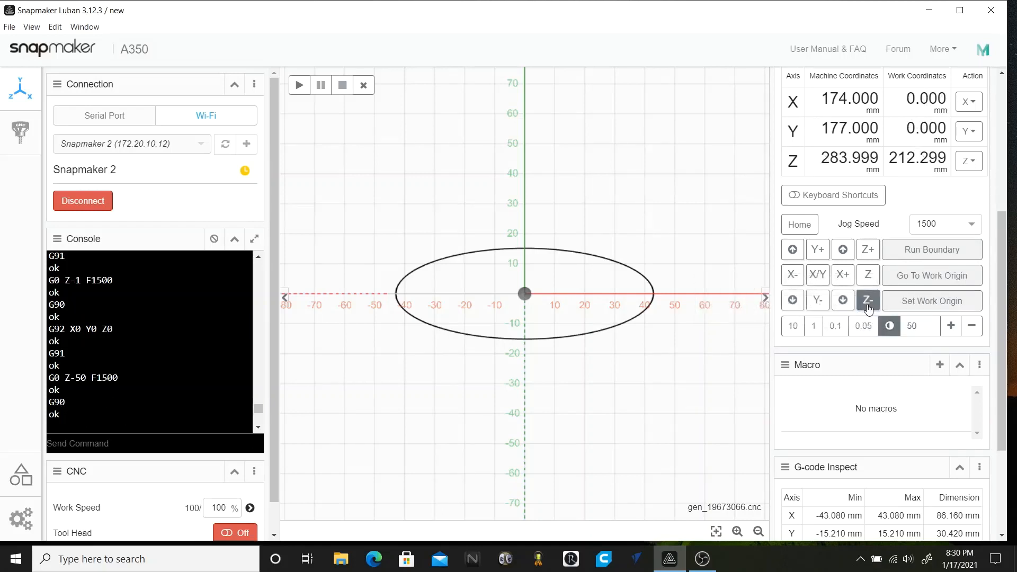
left_click(868, 300)
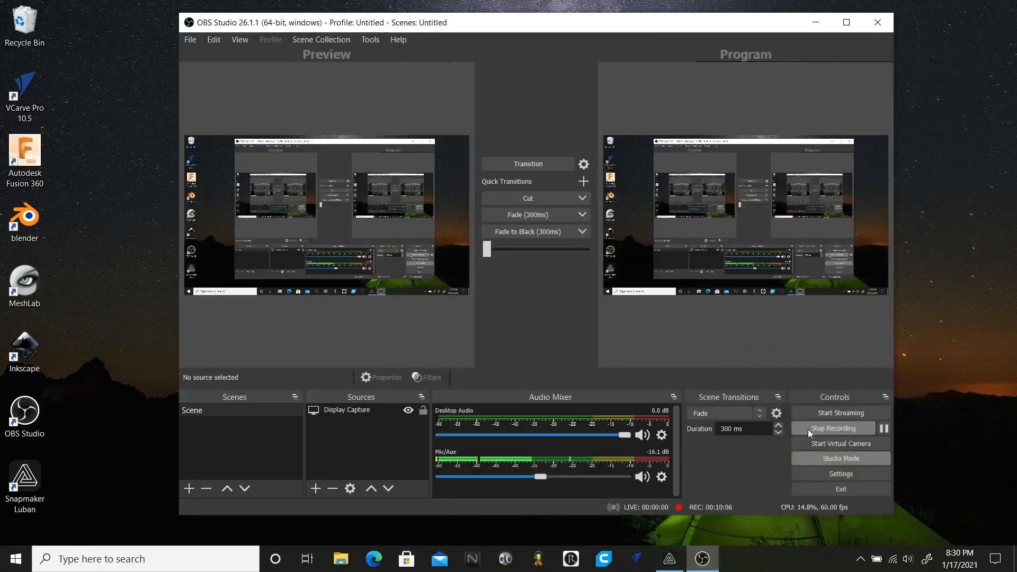
mouse_move(884, 428)
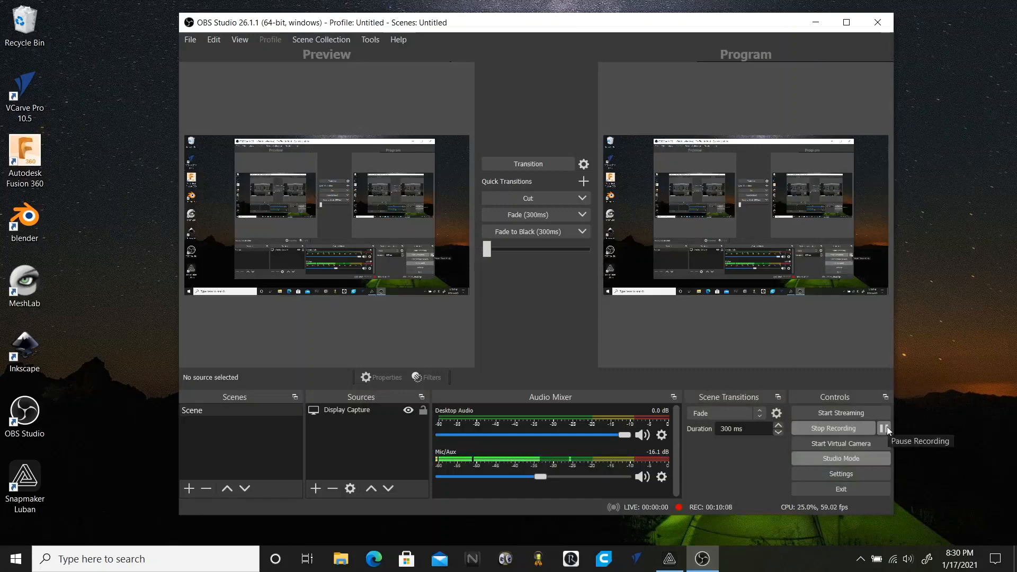